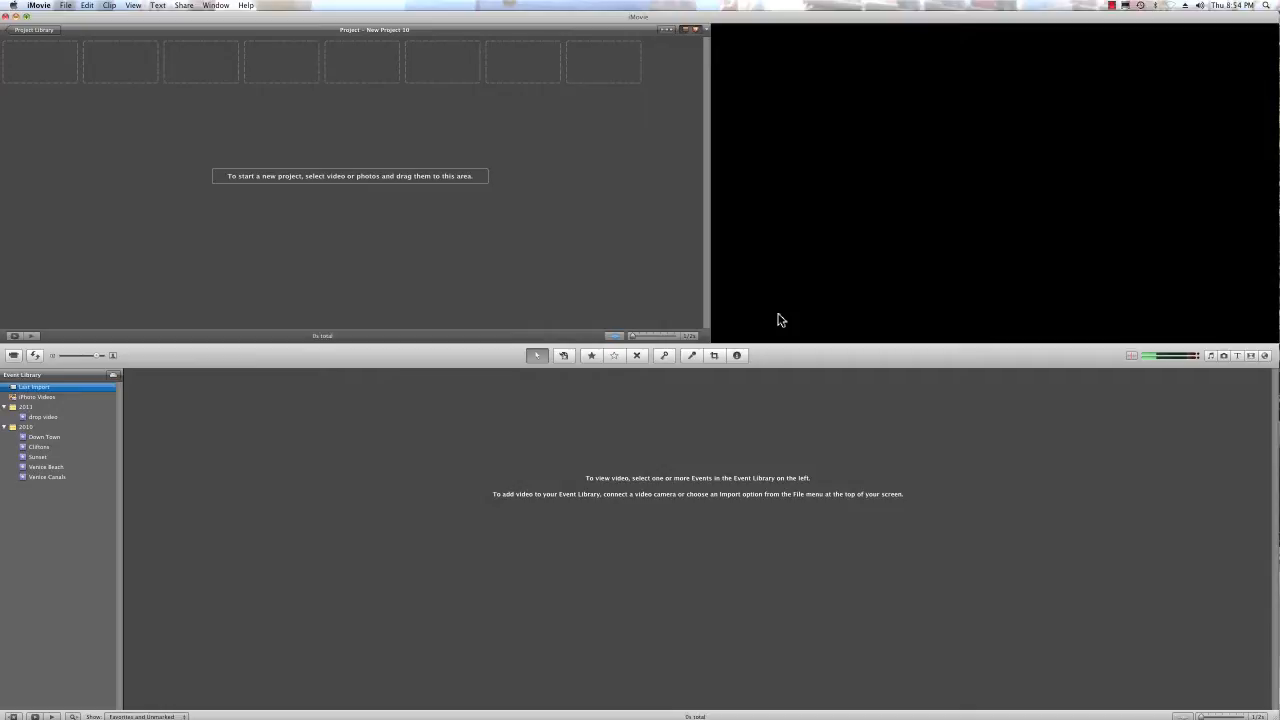
pyautogui.moveTo(998, 284)
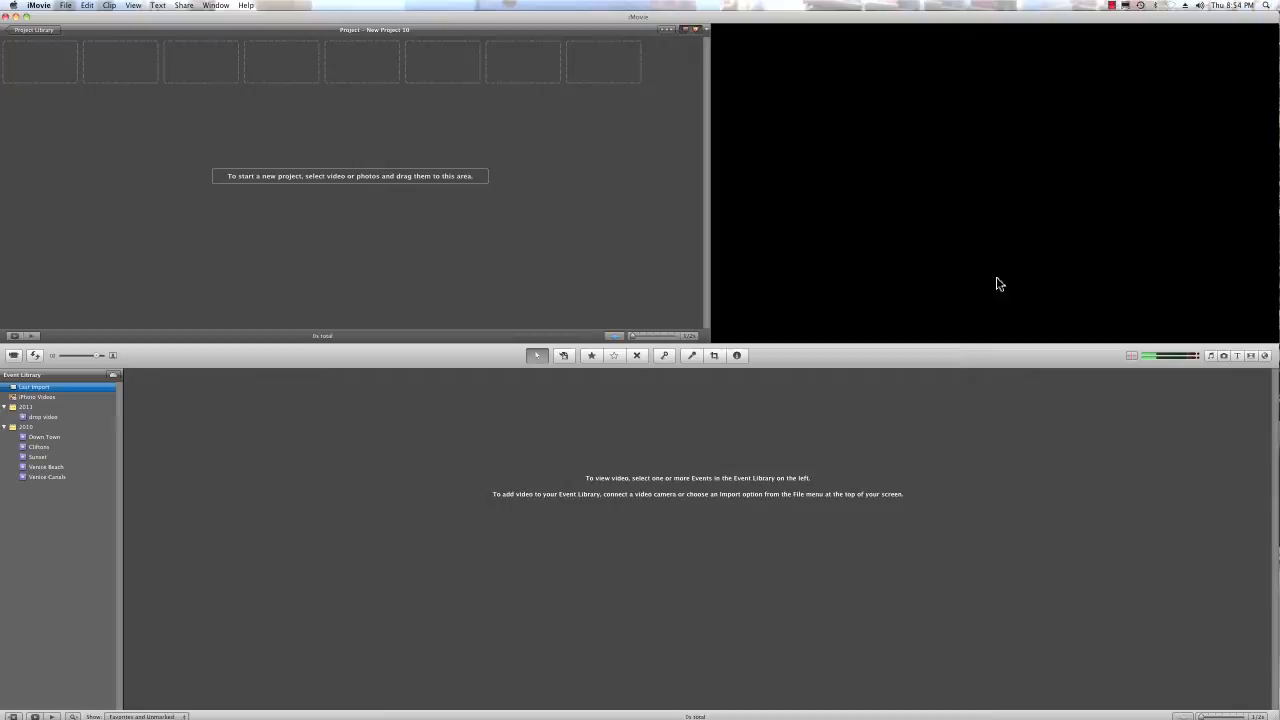
pyautogui.moveTo(1008, 364)
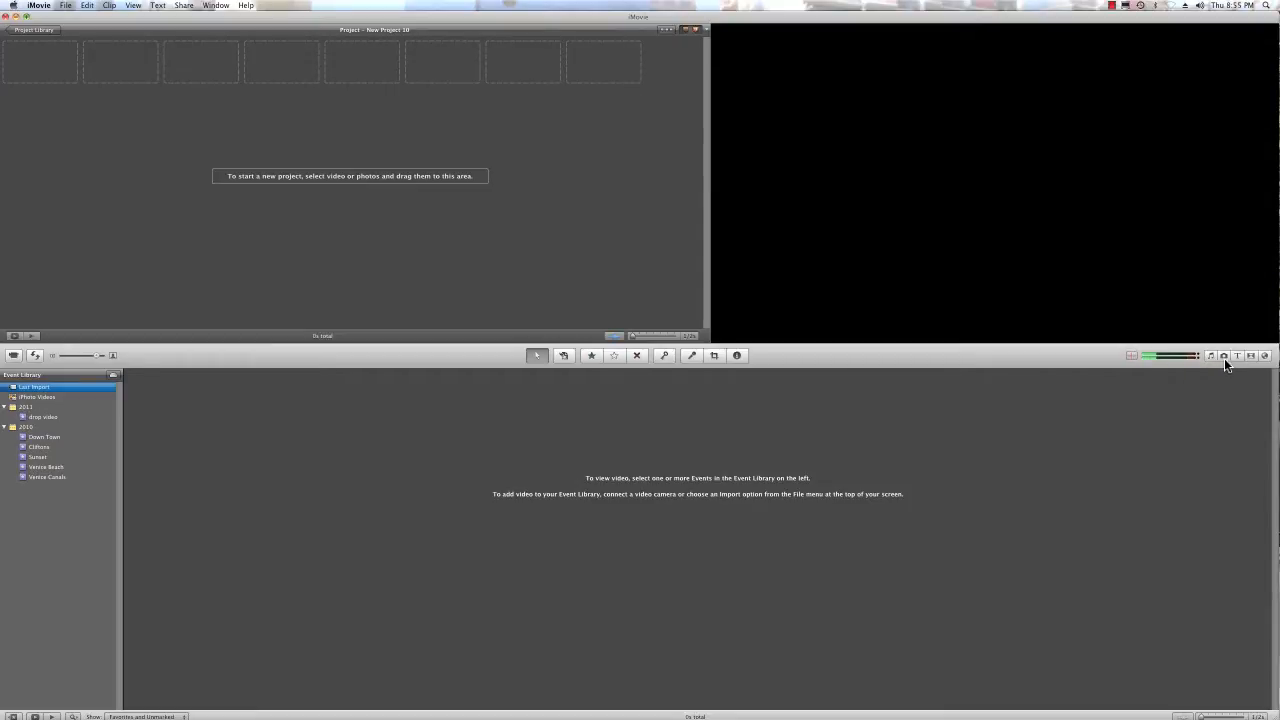
pyautogui.moveTo(1224, 356)
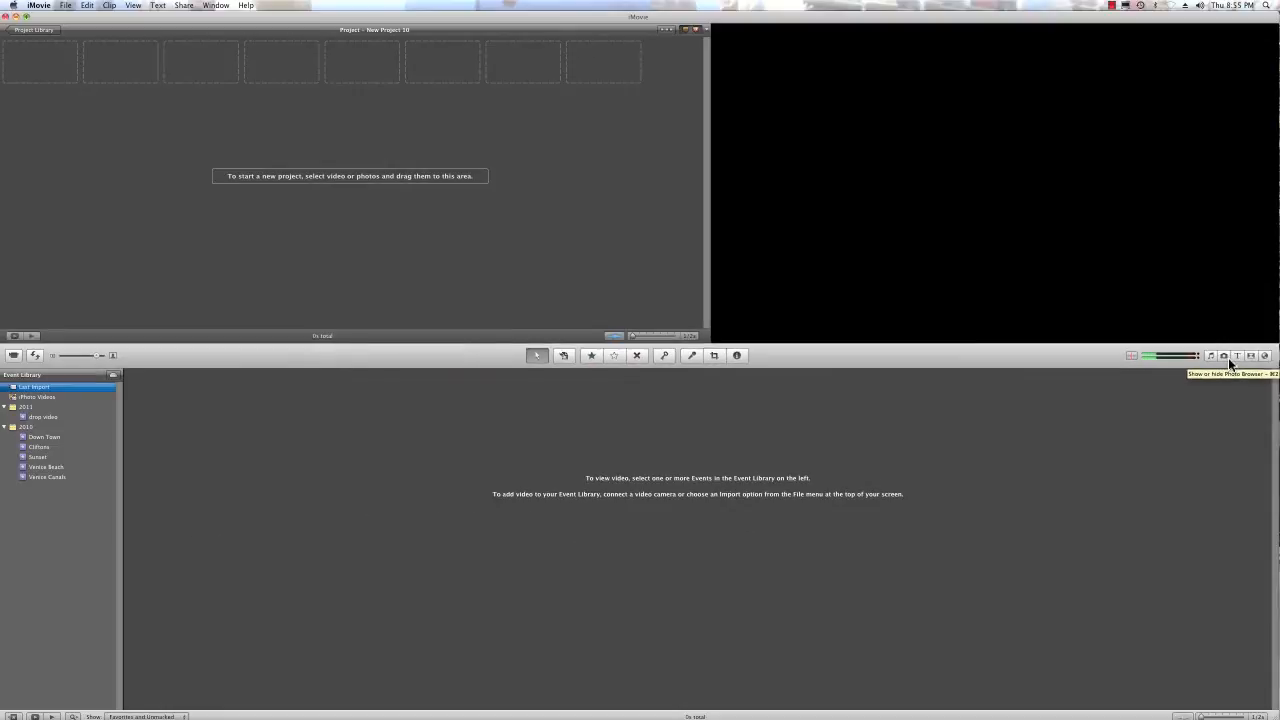
# Show the iPhoto album of painting images in the photo browser
pyautogui.click(1224, 356)
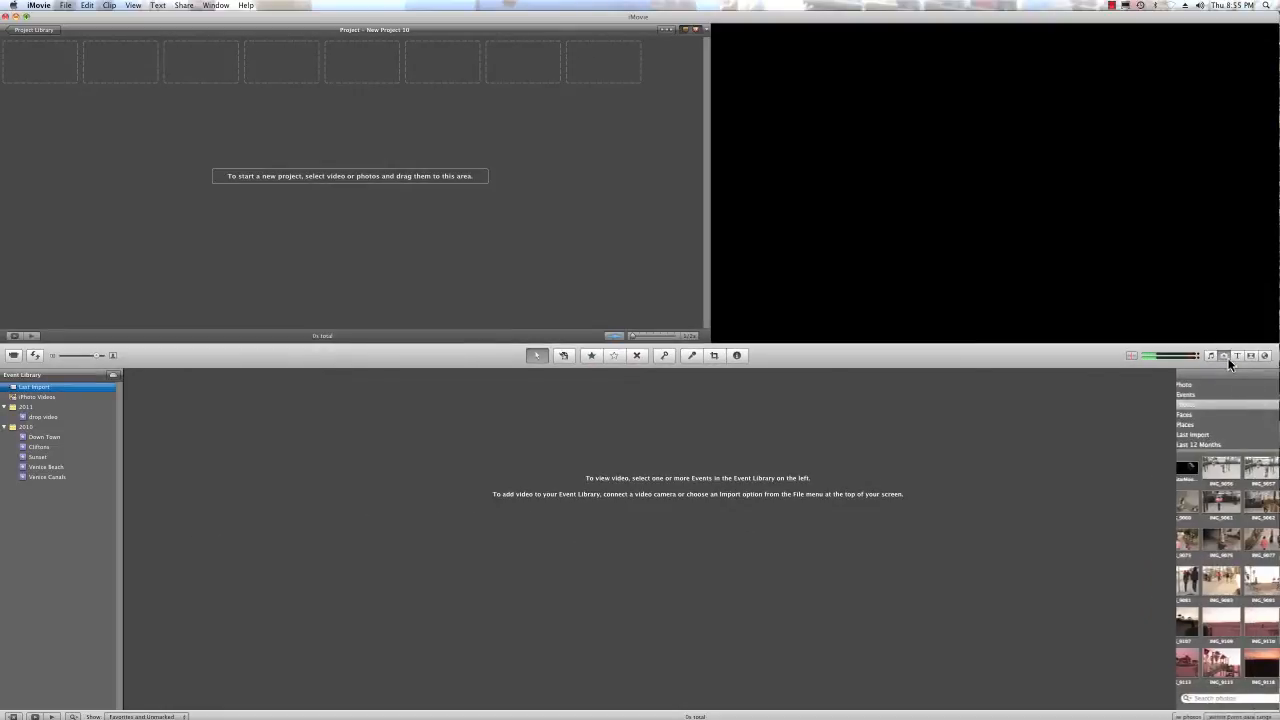
pyautogui.click(1222, 356)
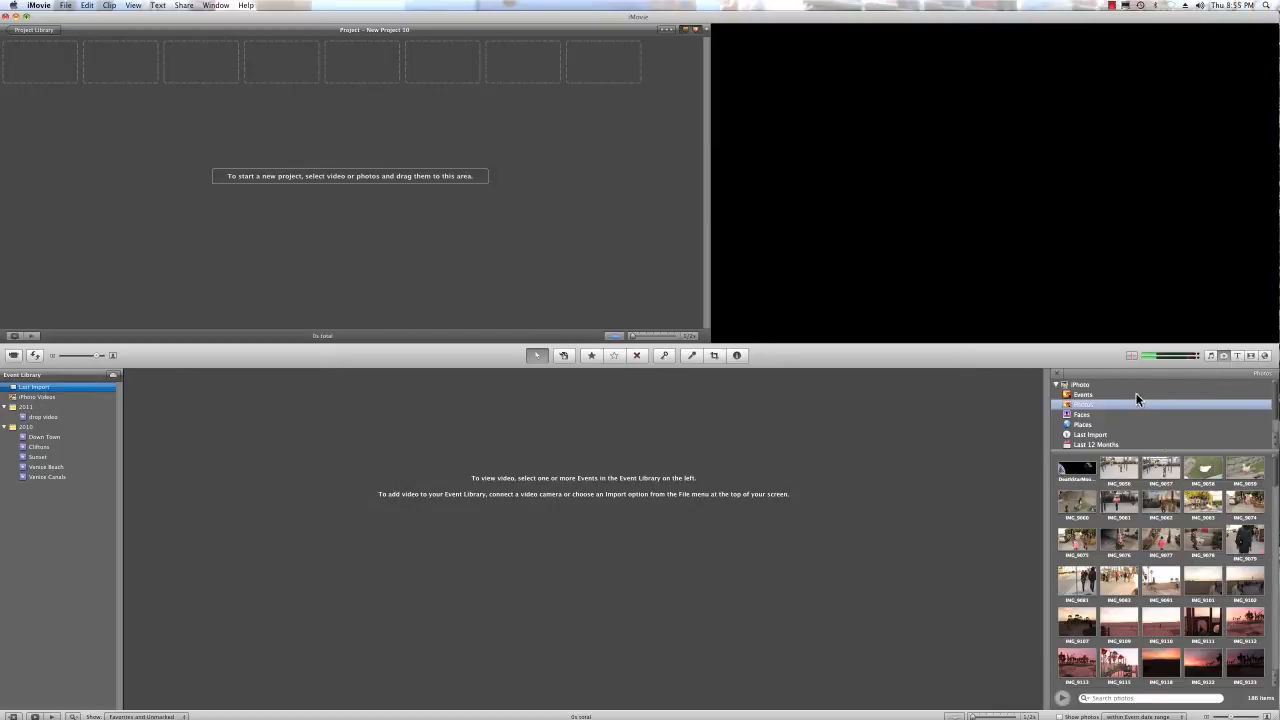
pyautogui.click(1082, 392)
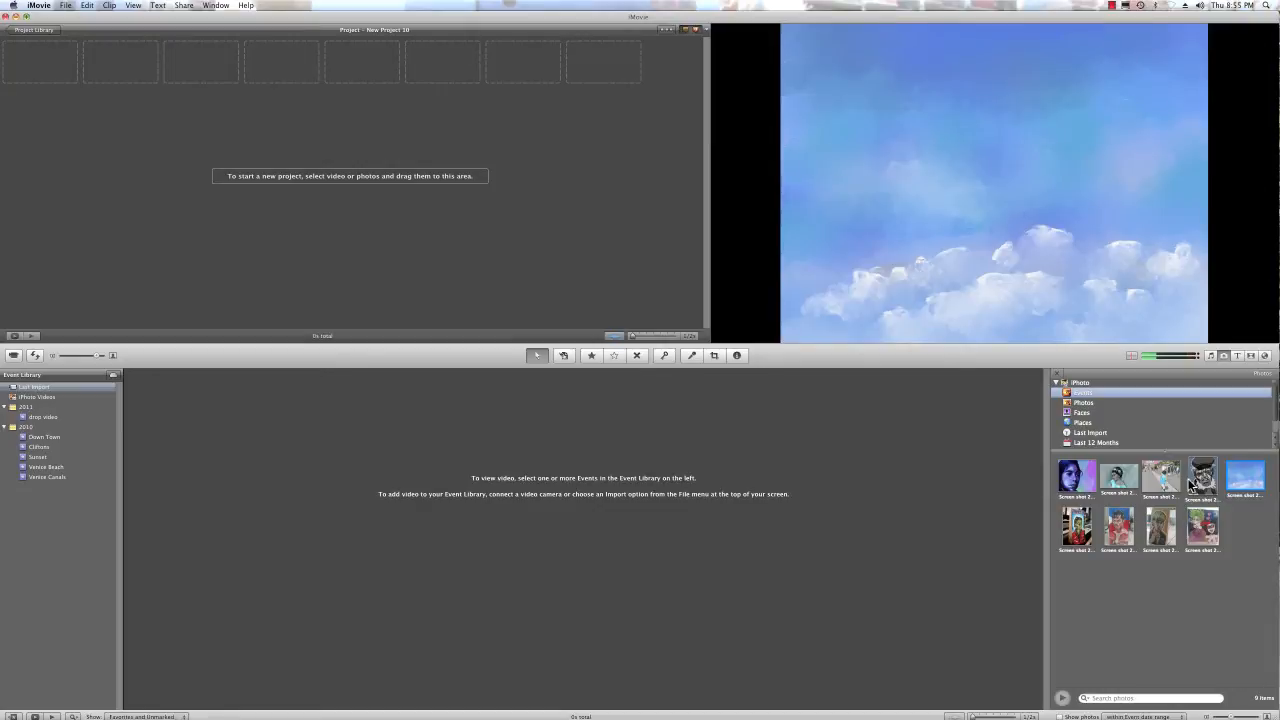
pyautogui.moveTo(1108, 496)
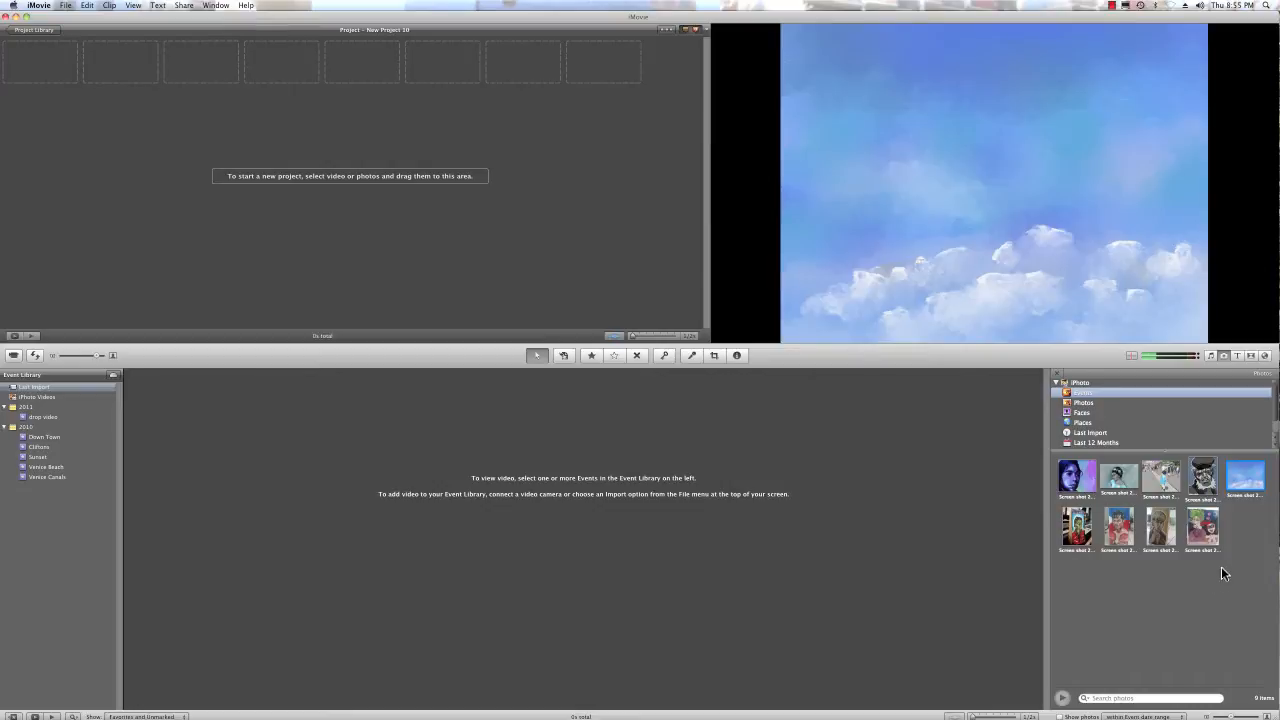
pyautogui.click(1076, 476)
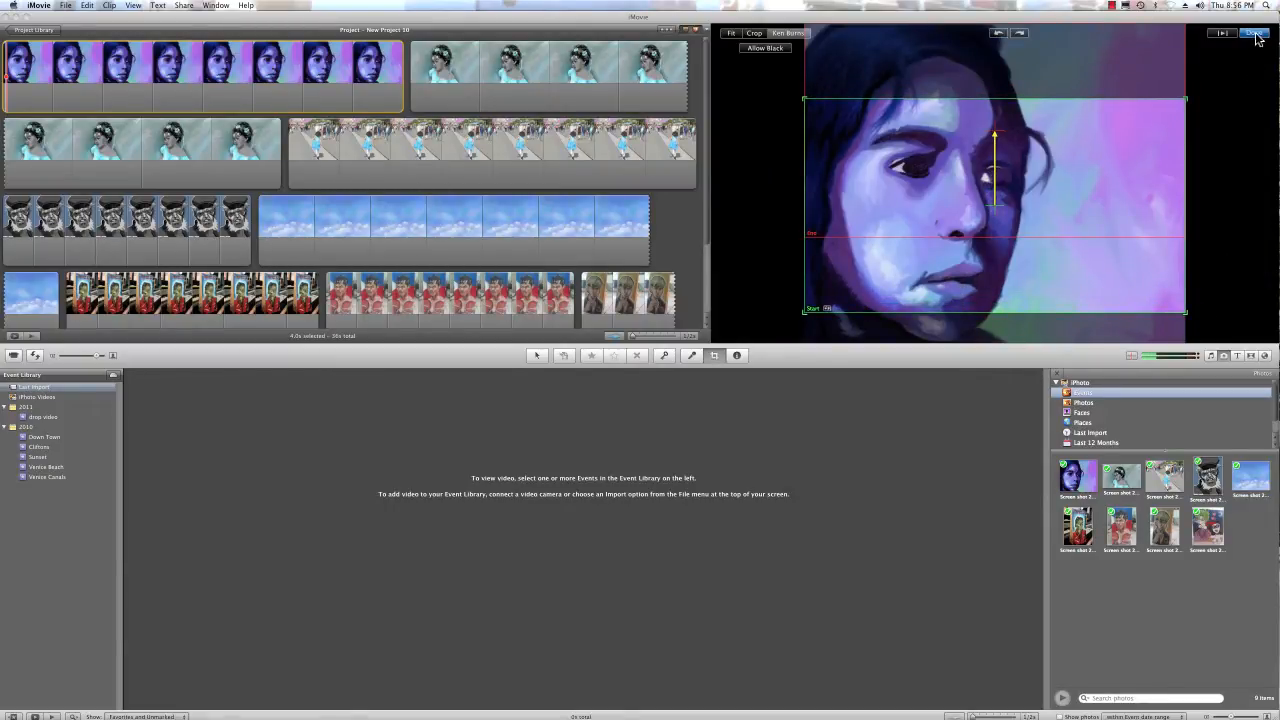
# Finish the Ken Burns pan-and-zoom on the first purple portrait clip
pyautogui.click(1248, 36)
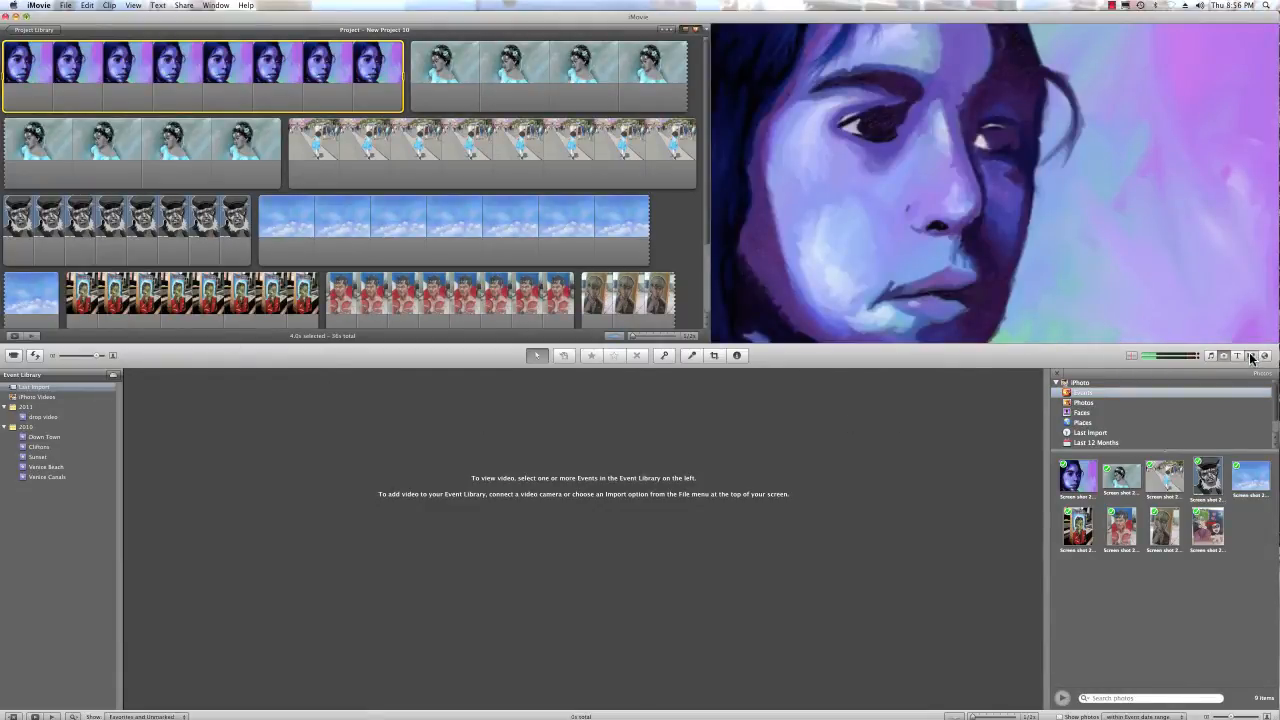
# Place a Cross Dissolve transition between the first two portrait clips
pyautogui.click(1252, 356)
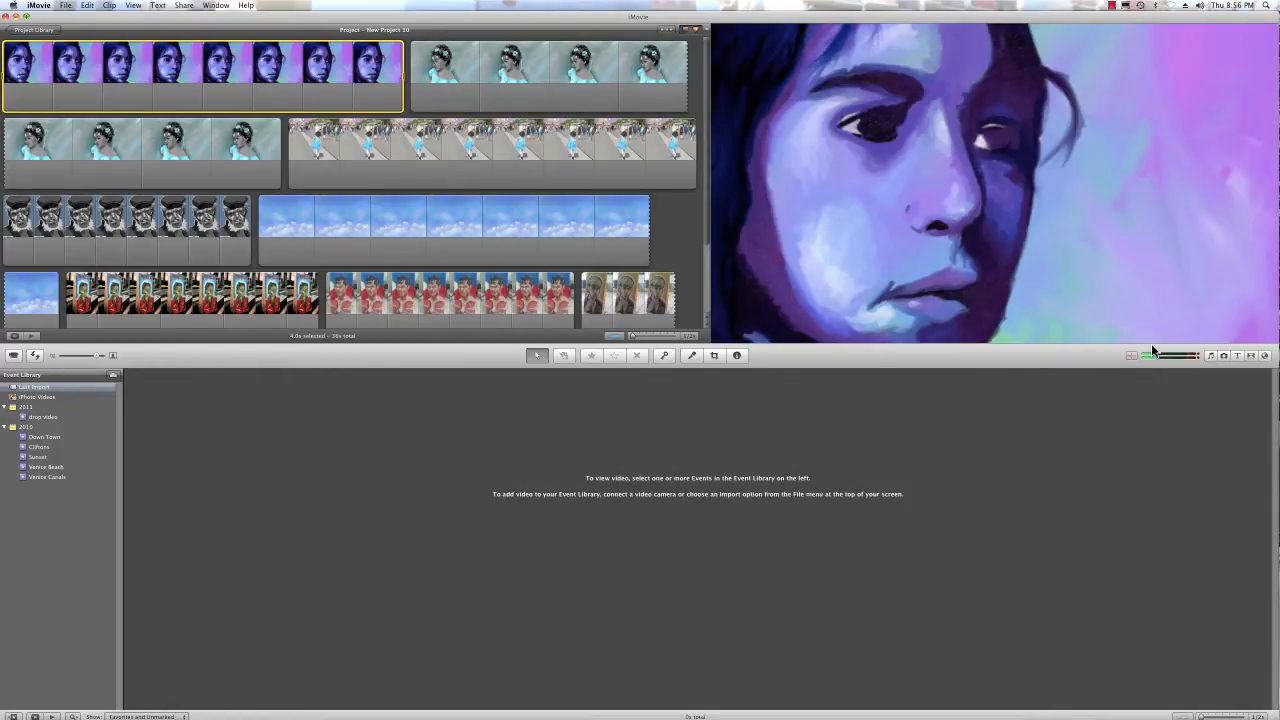
pyautogui.moveTo(1252, 356)
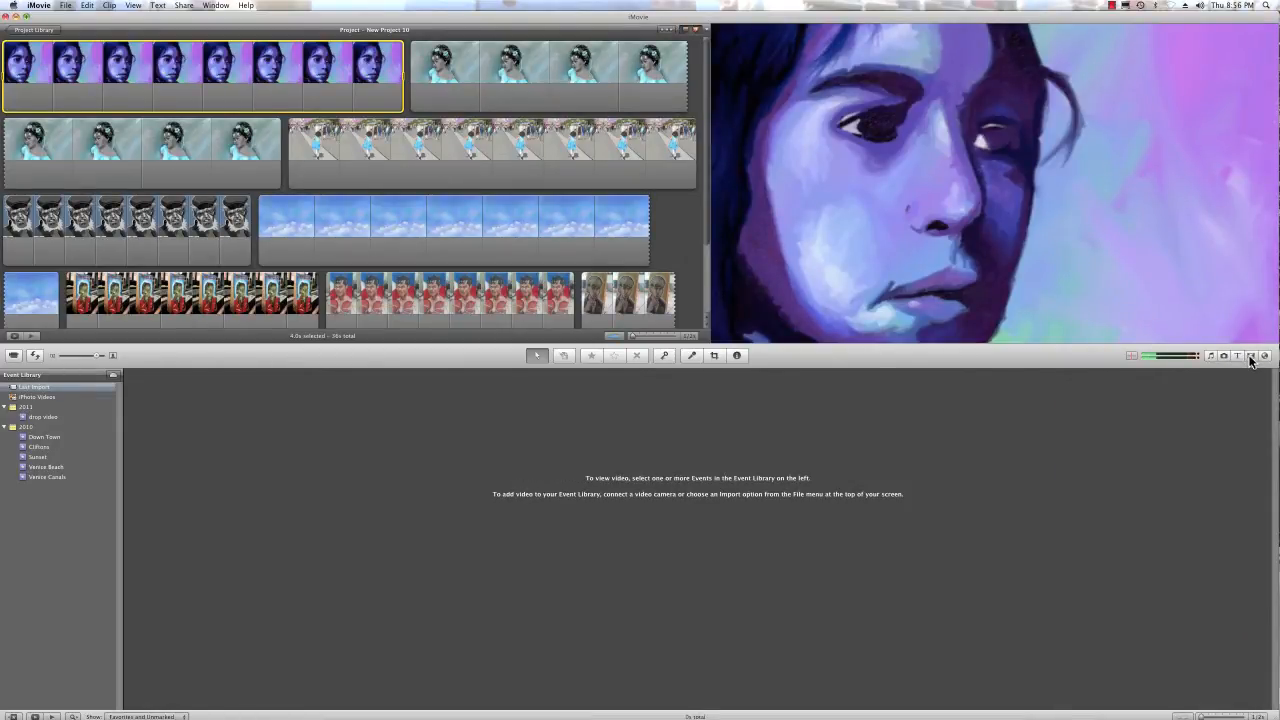
pyautogui.click(1250, 356)
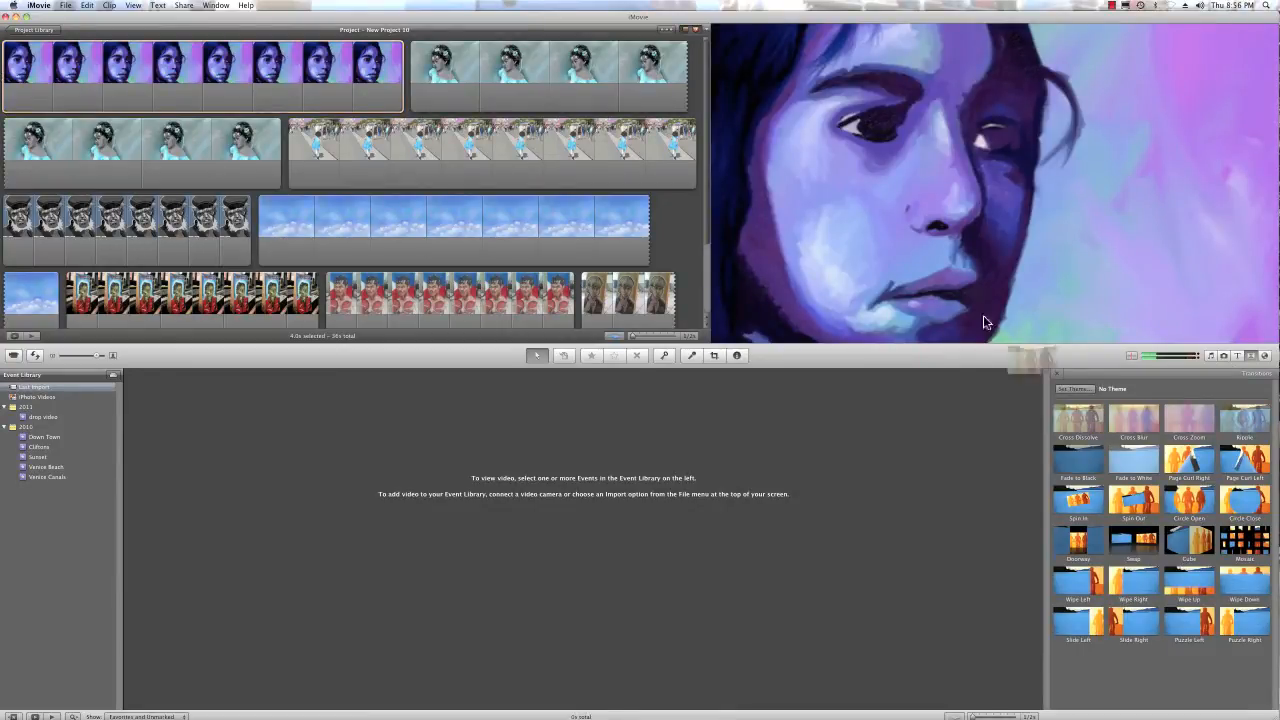
pyautogui.click(200, 76)
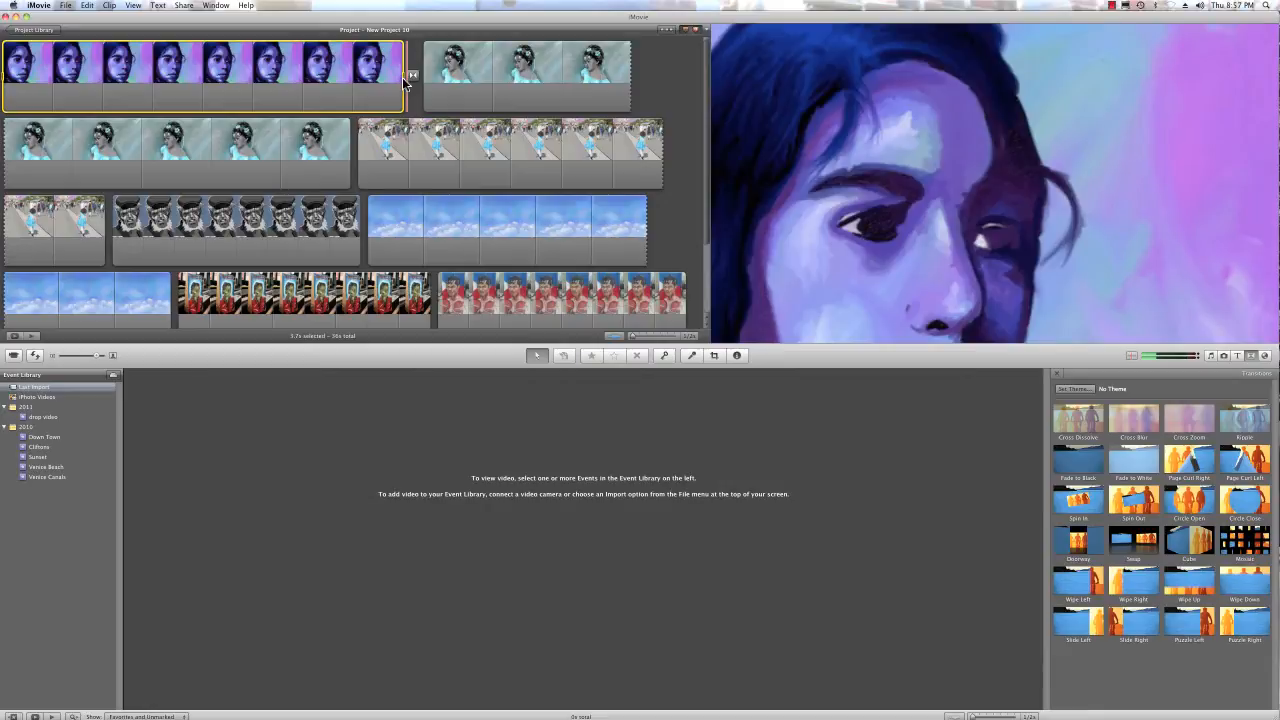
pyautogui.moveTo(348, 76)
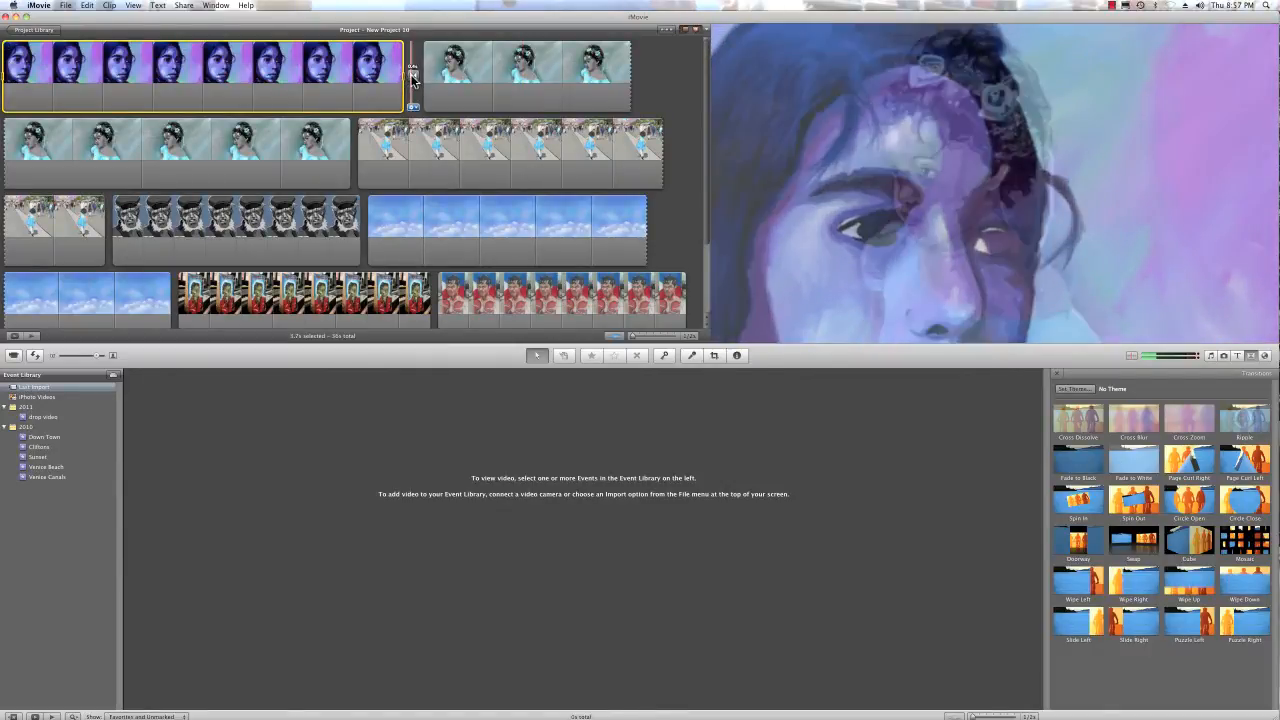
# Edit the transition duration and apply it to all transitions in the project
pyautogui.click(736, 356)
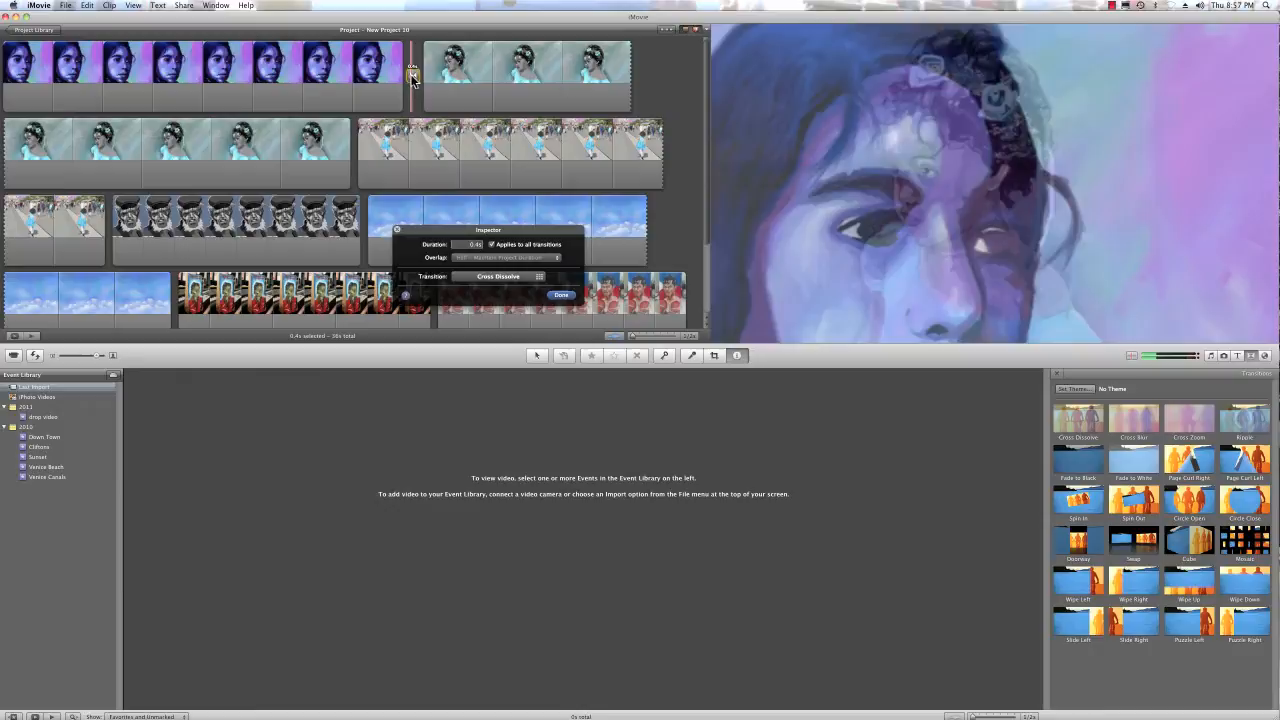
pyautogui.click(492, 244)
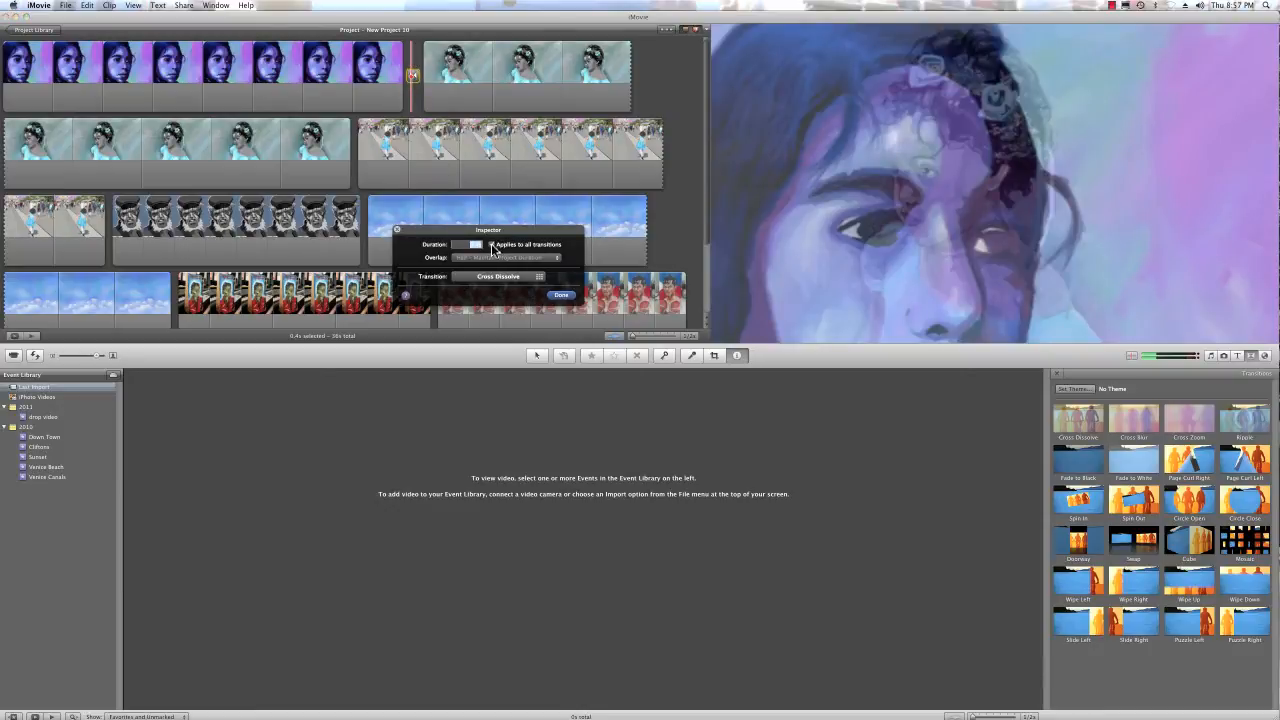
pyautogui.click(492, 244)
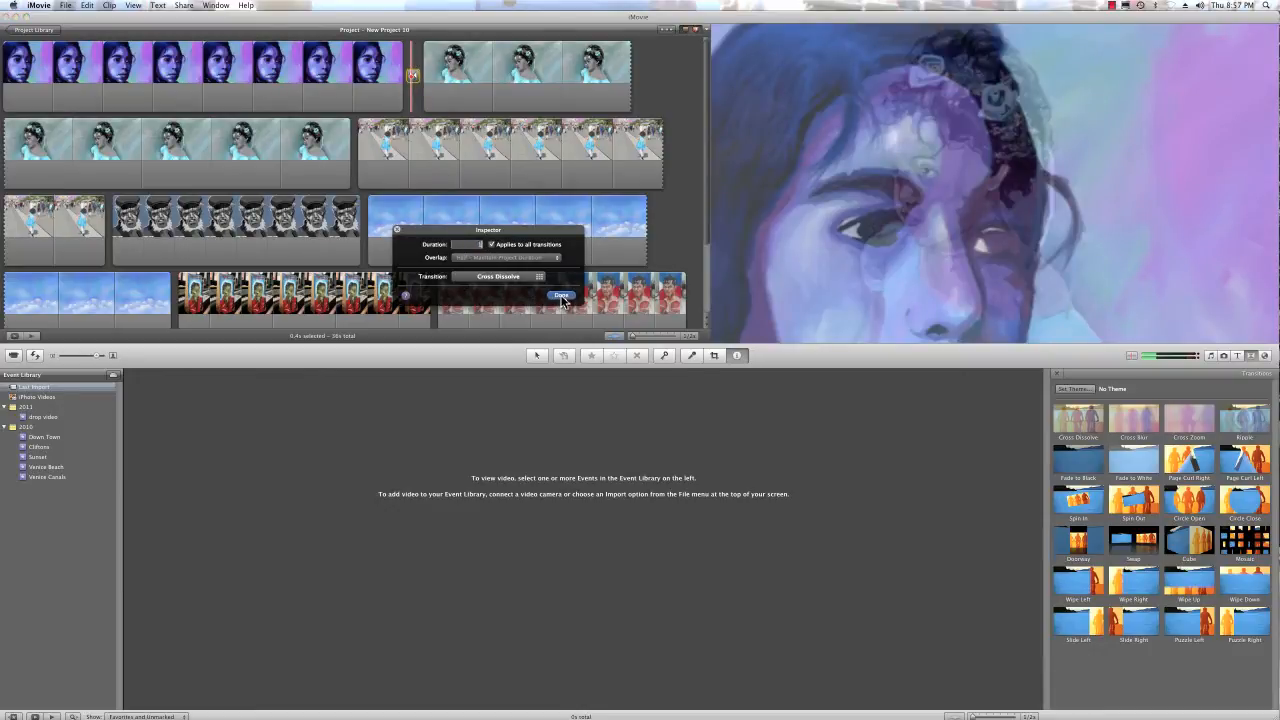
pyautogui.click(560, 296)
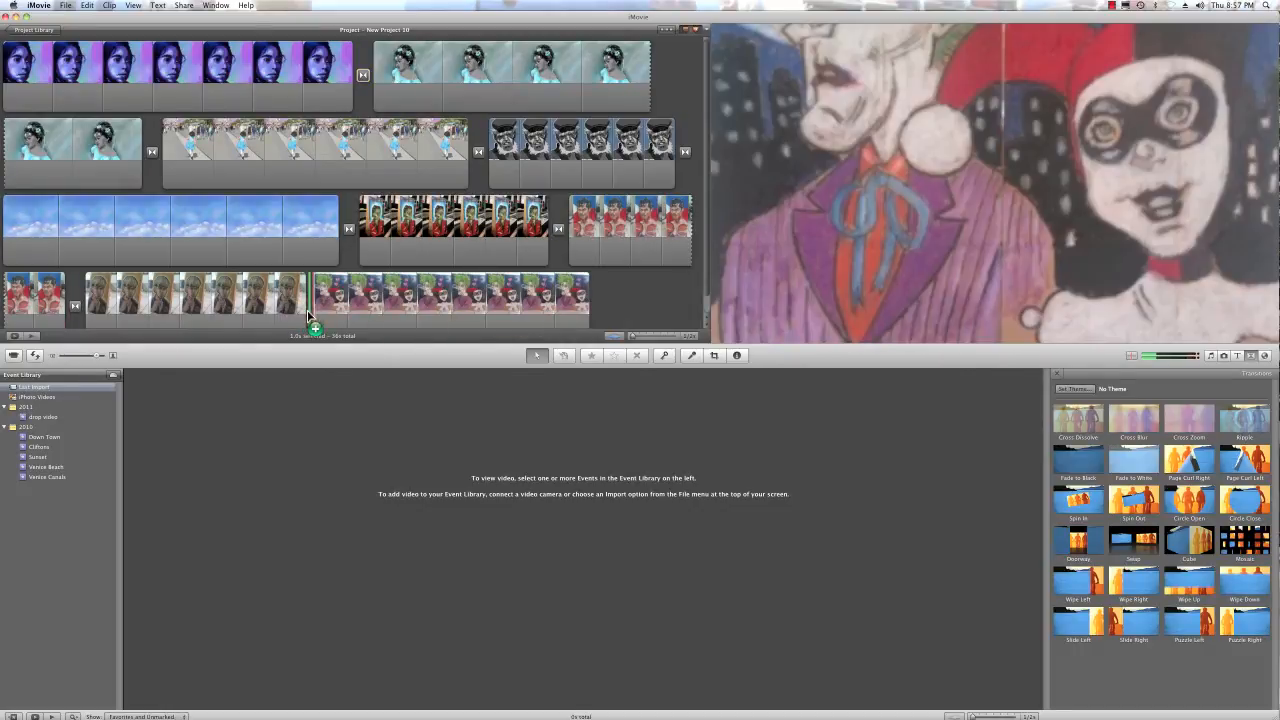
# Add Cross Dissolve transitions between the remaining pairs of clips
pyautogui.click(416, 296)
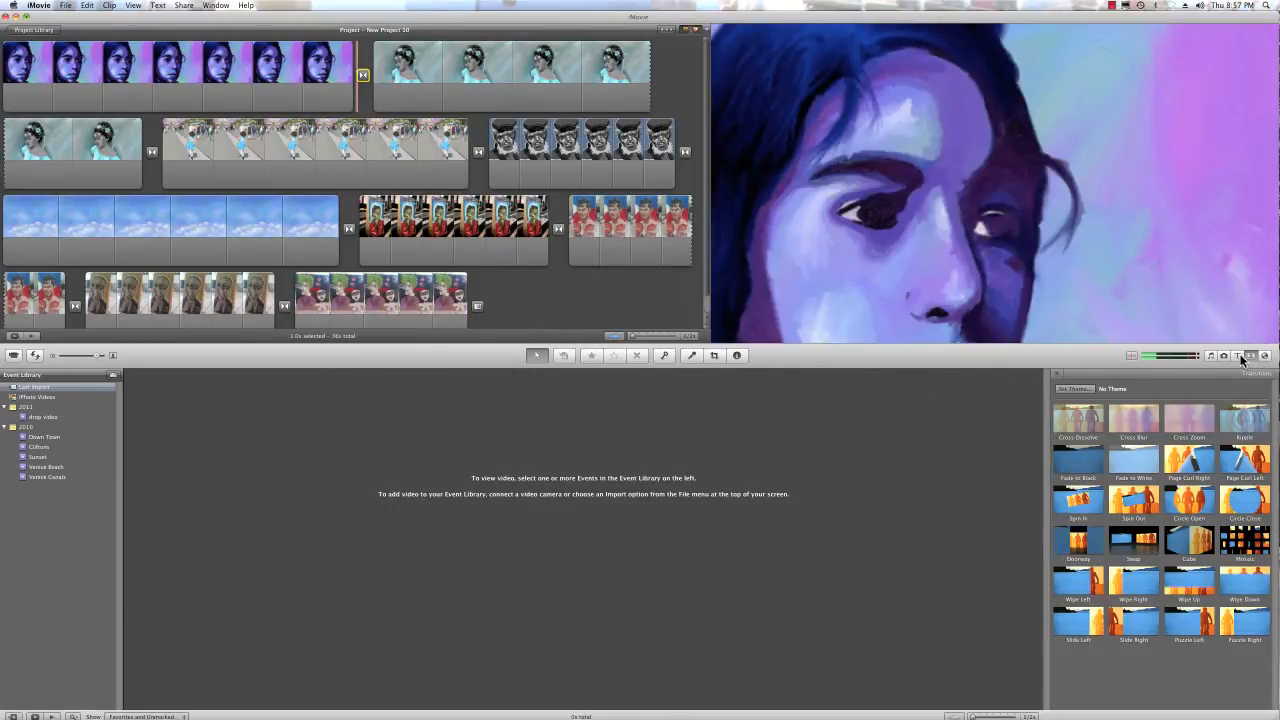
pyautogui.moveTo(1238, 356)
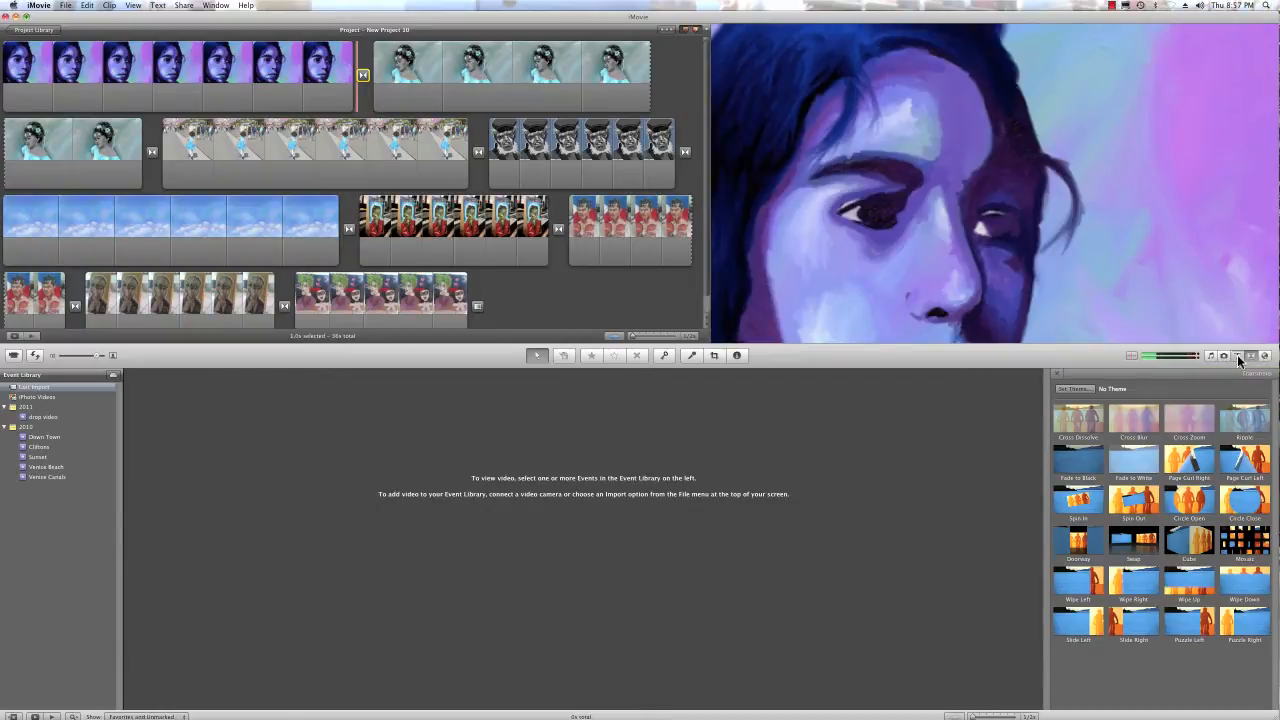
# Add an end title clip after the last clip reading 'Thank you'
pyautogui.click(1236, 356)
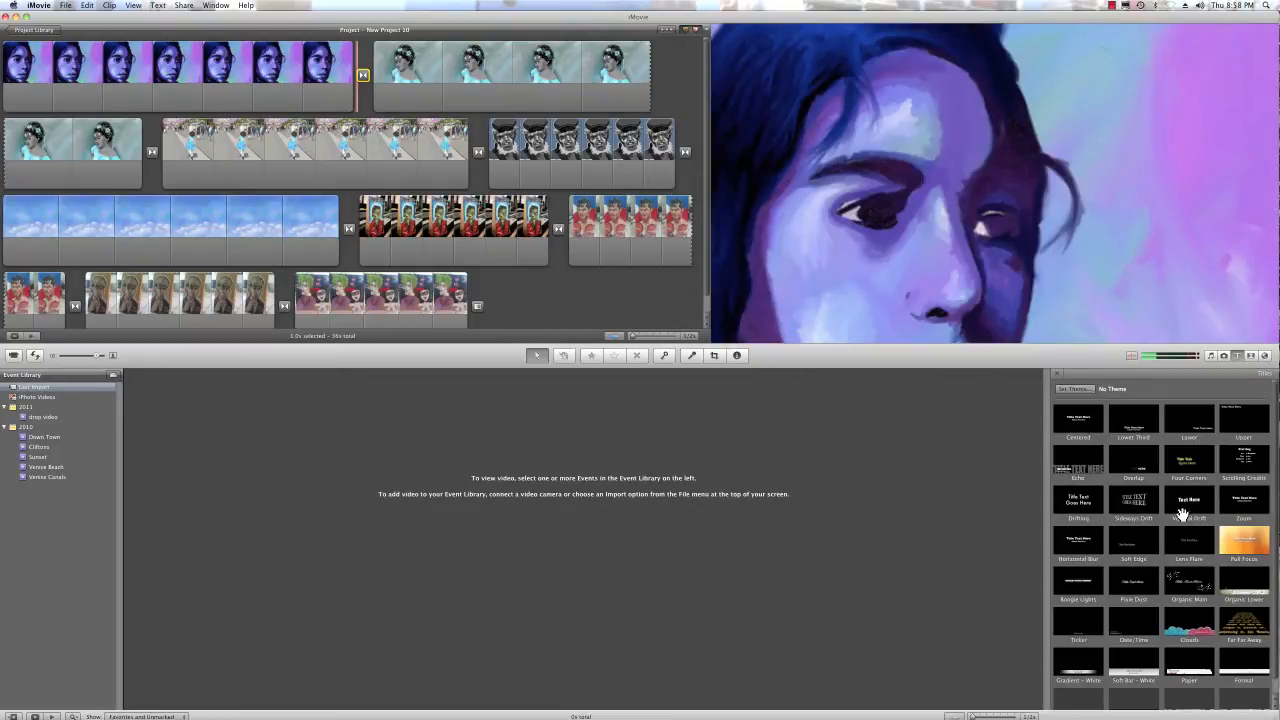
pyautogui.moveTo(1188, 500); pyautogui.dragTo(520, 304)
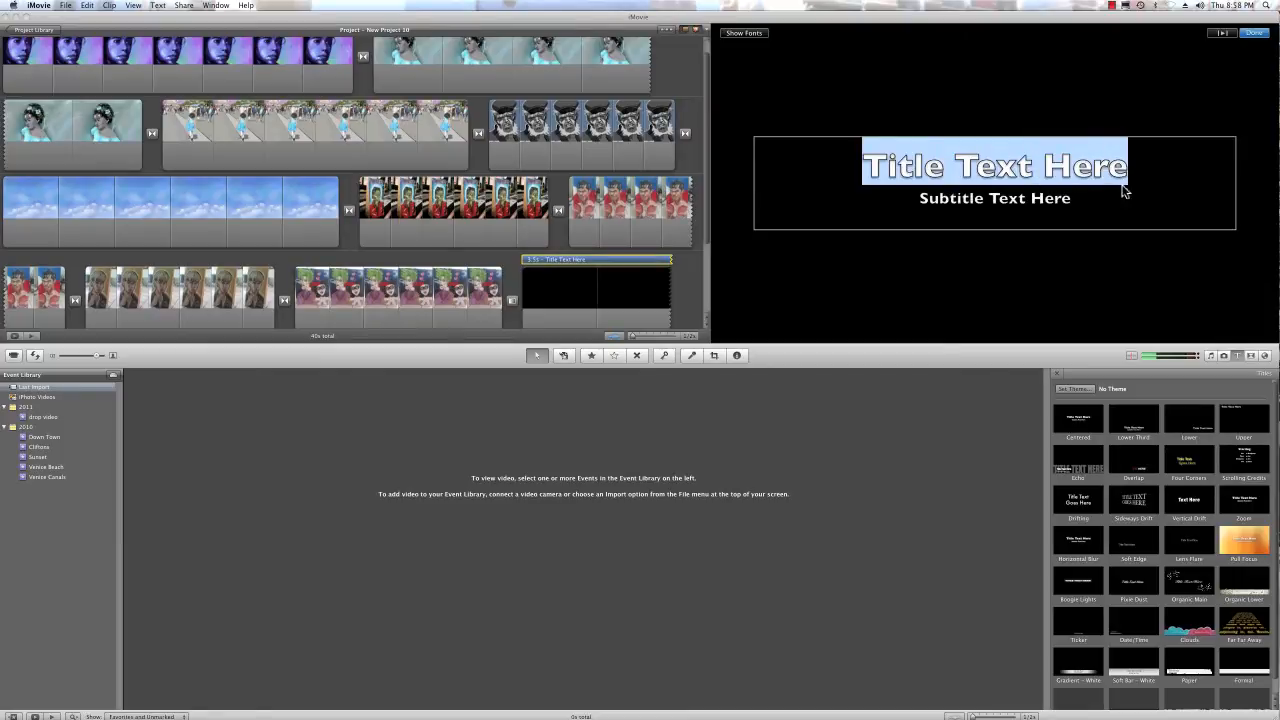
pyautogui.write('Thank you')
pyautogui.click(994, 198)
pyautogui.write('F')
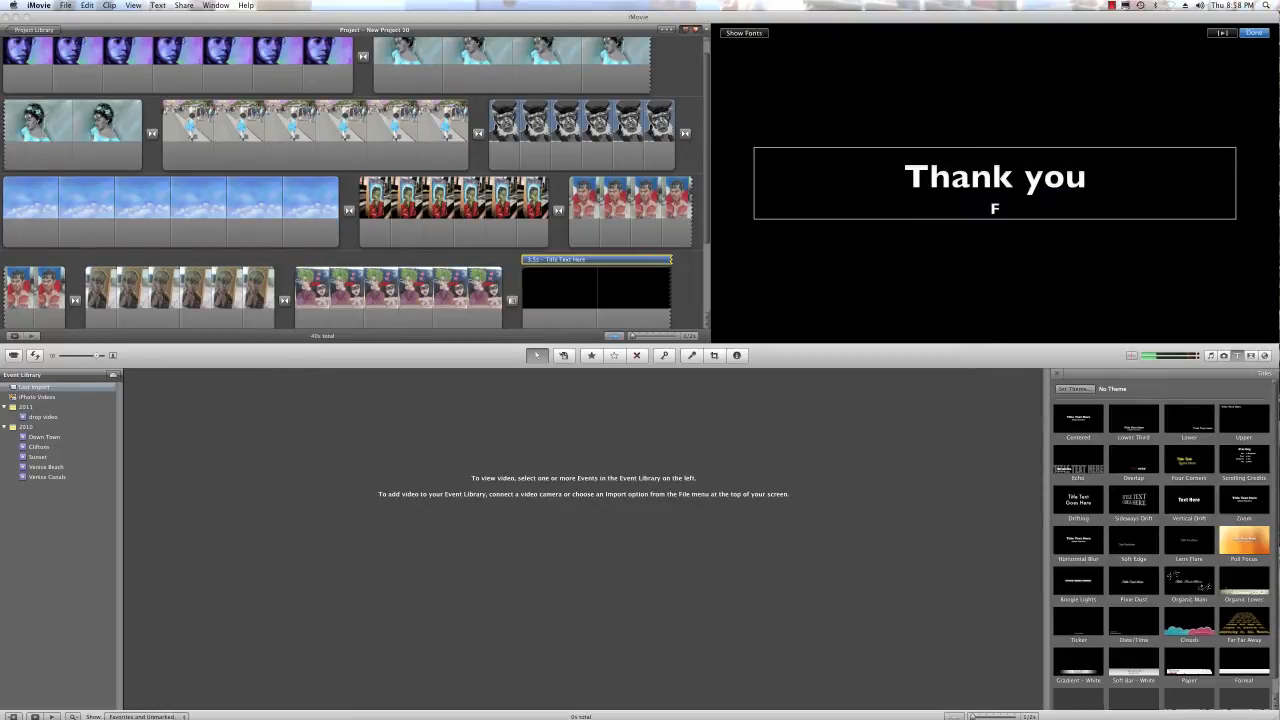
pyautogui.write('or Watv')
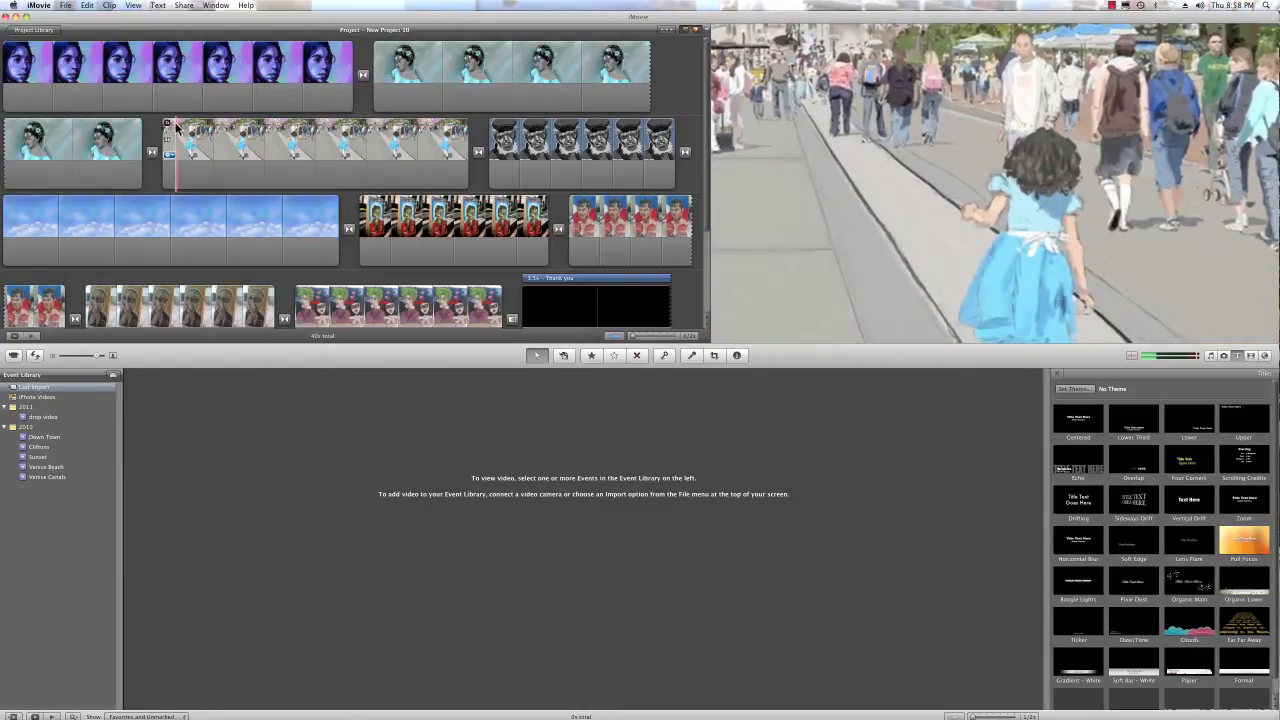
# Set Ken Burns start and end framing on the girl-in-blue photo and the zombie portrait
pyautogui.click(316, 156)
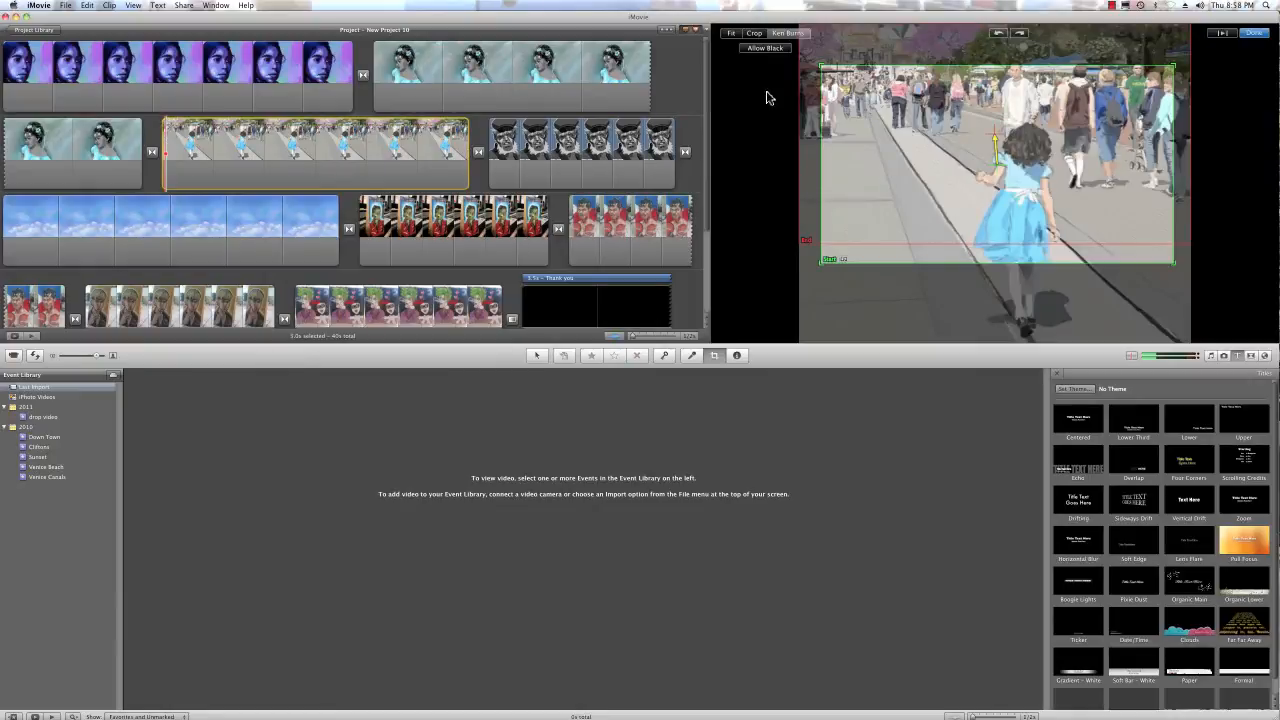
pyautogui.moveTo(728, 100)
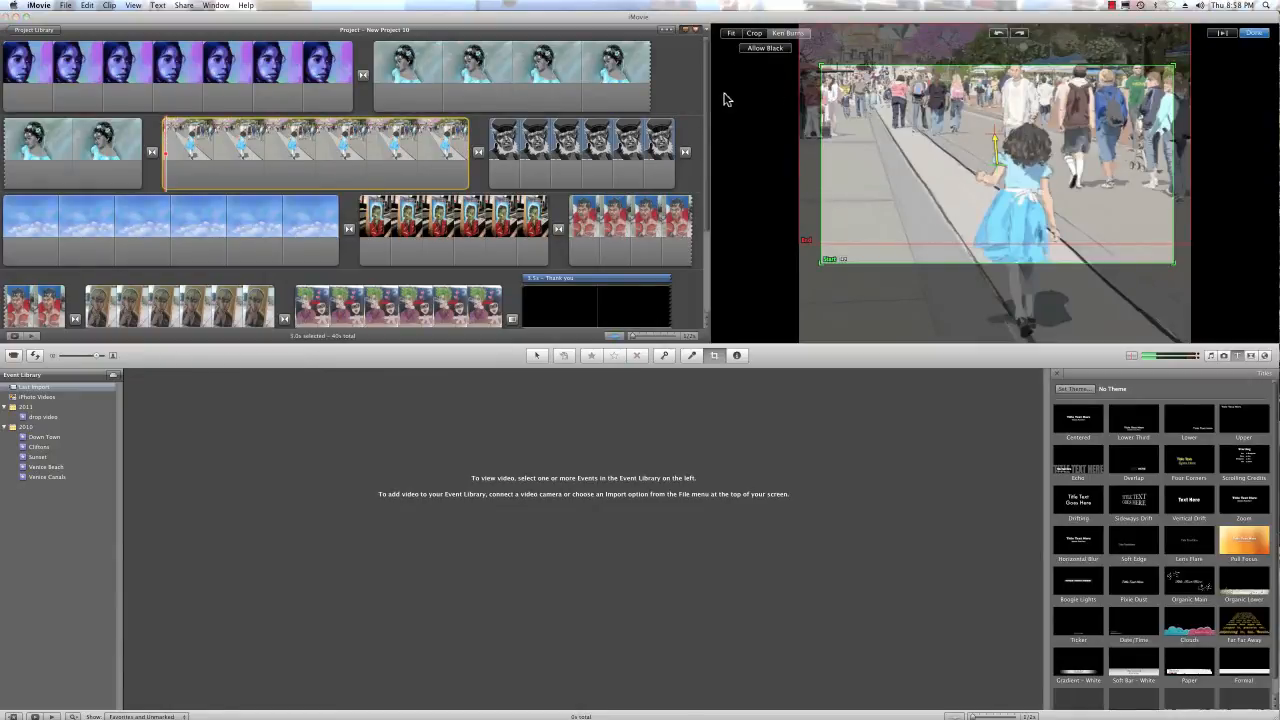
pyautogui.click(732, 32)
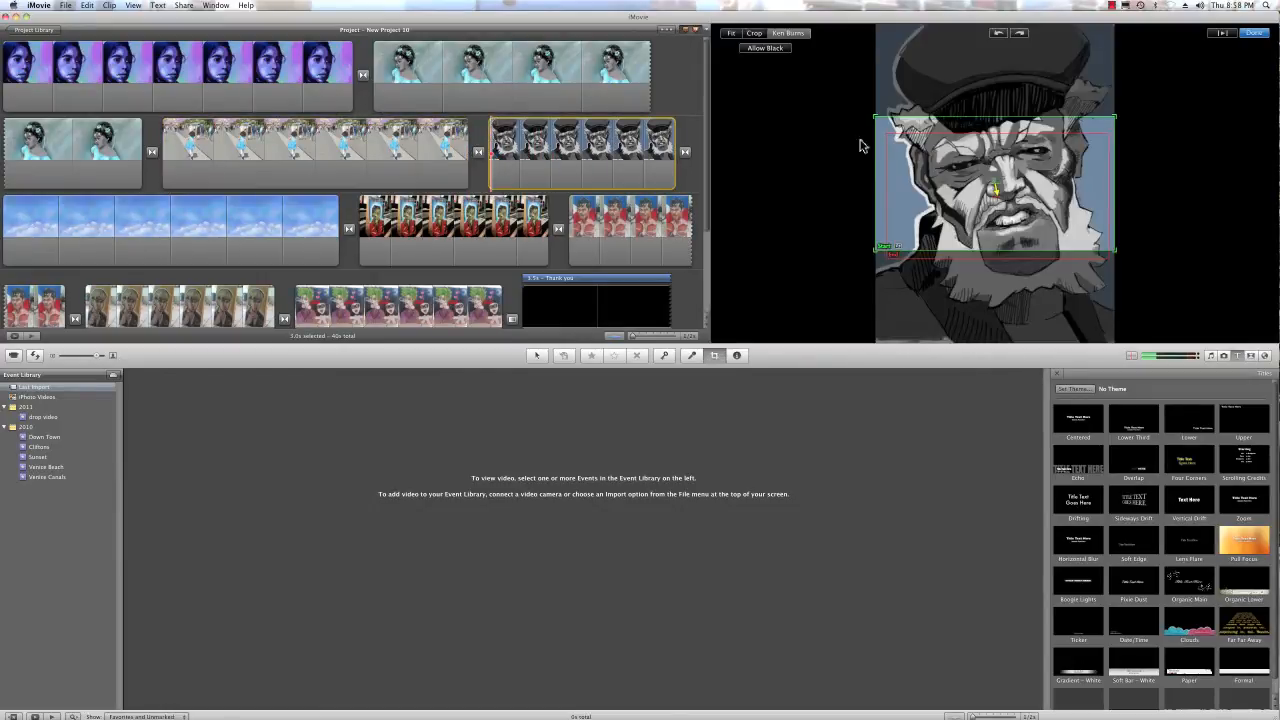
pyautogui.moveTo(784, 66)
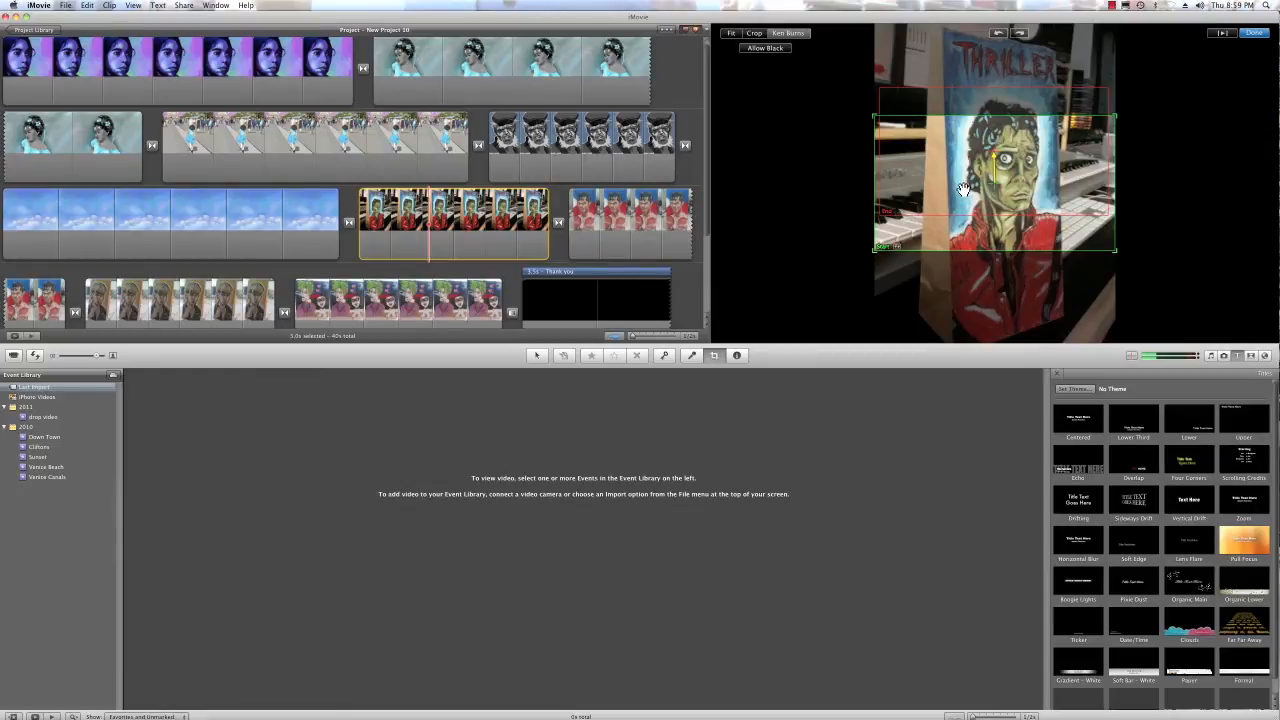
pyautogui.click(734, 32)
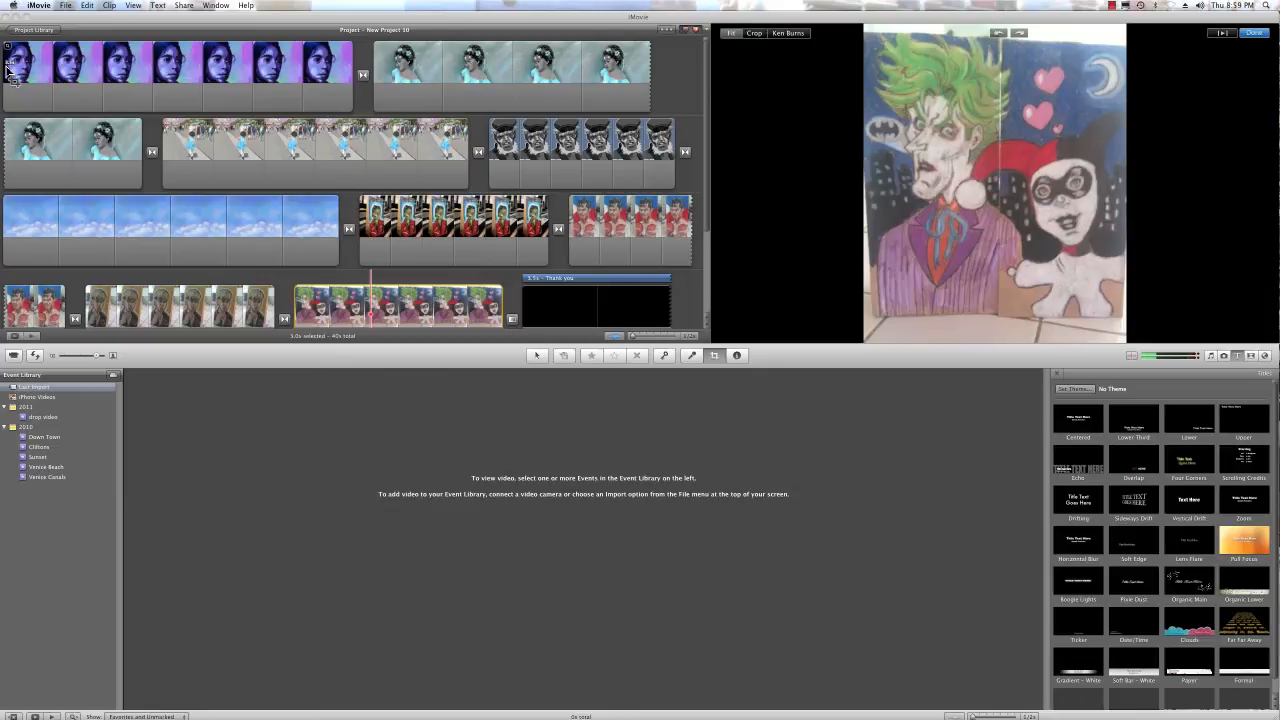
# Fit the whole Joker and Harley Quinn drawing in the frame
pyautogui.click(582, 152)
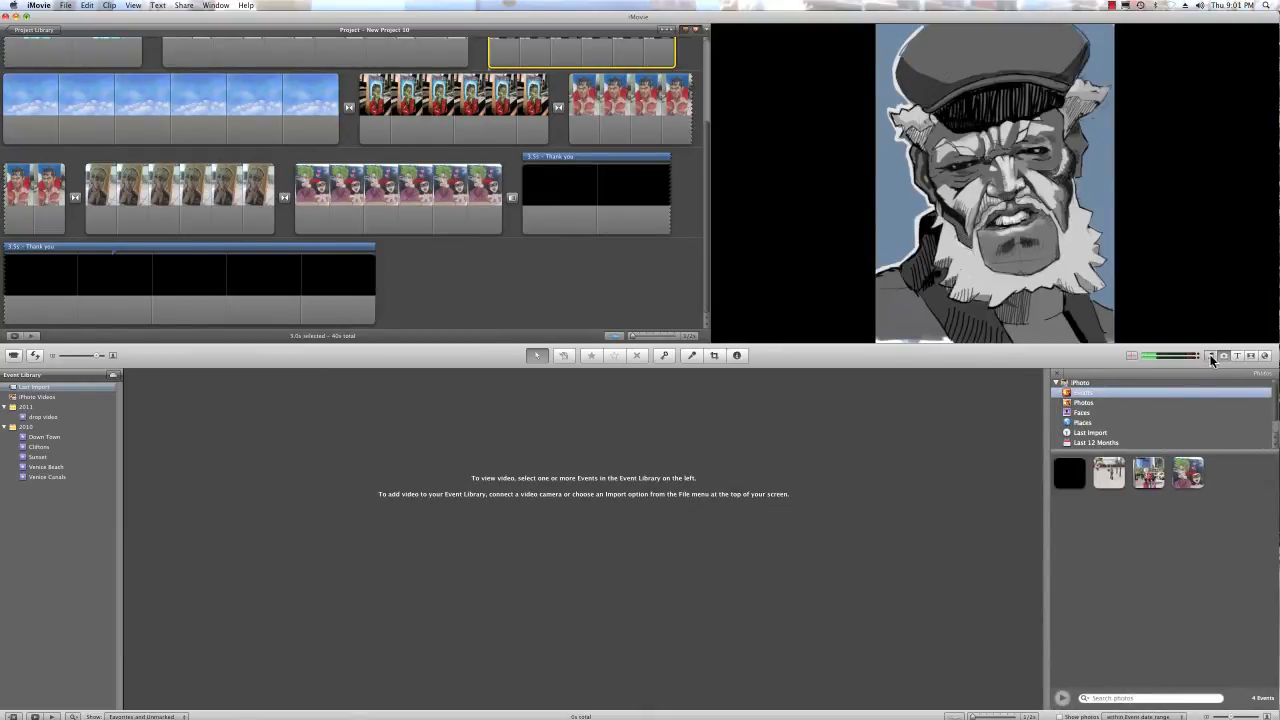
# Add a song from the iTunes music library as background music, then preview the slideshow
pyautogui.click(1208, 356)
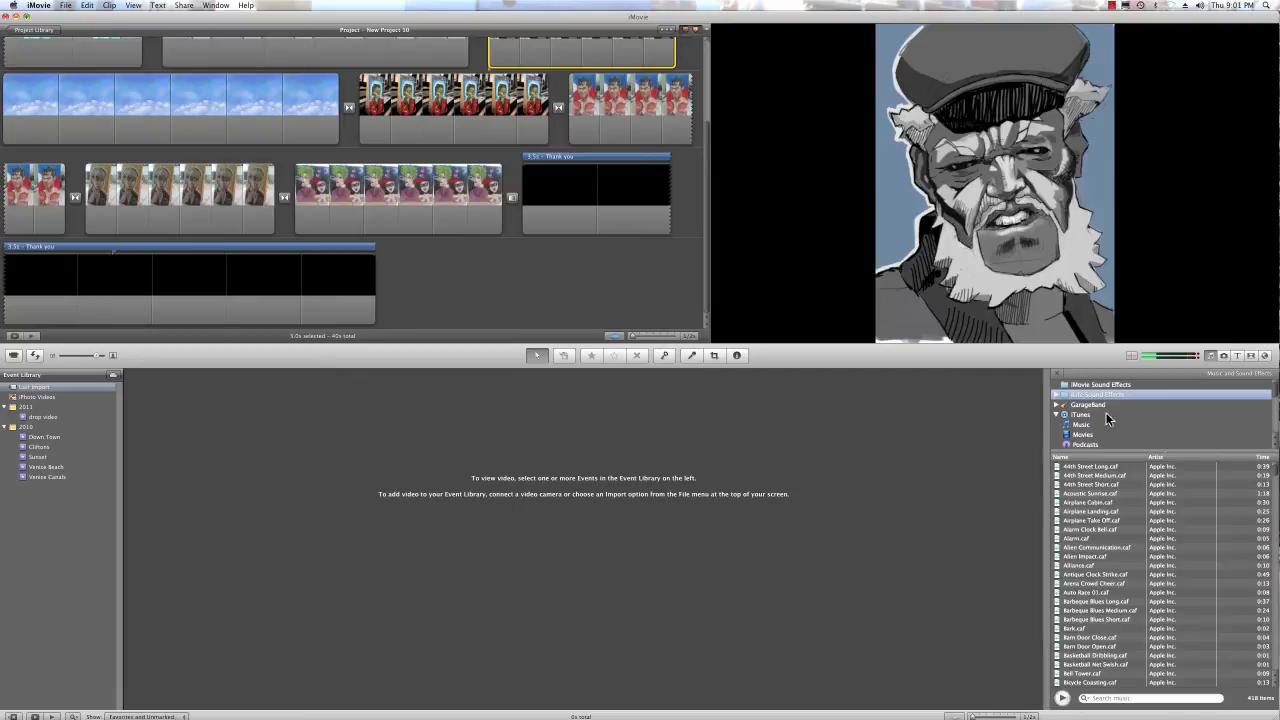
pyautogui.moveTo(1118, 412)
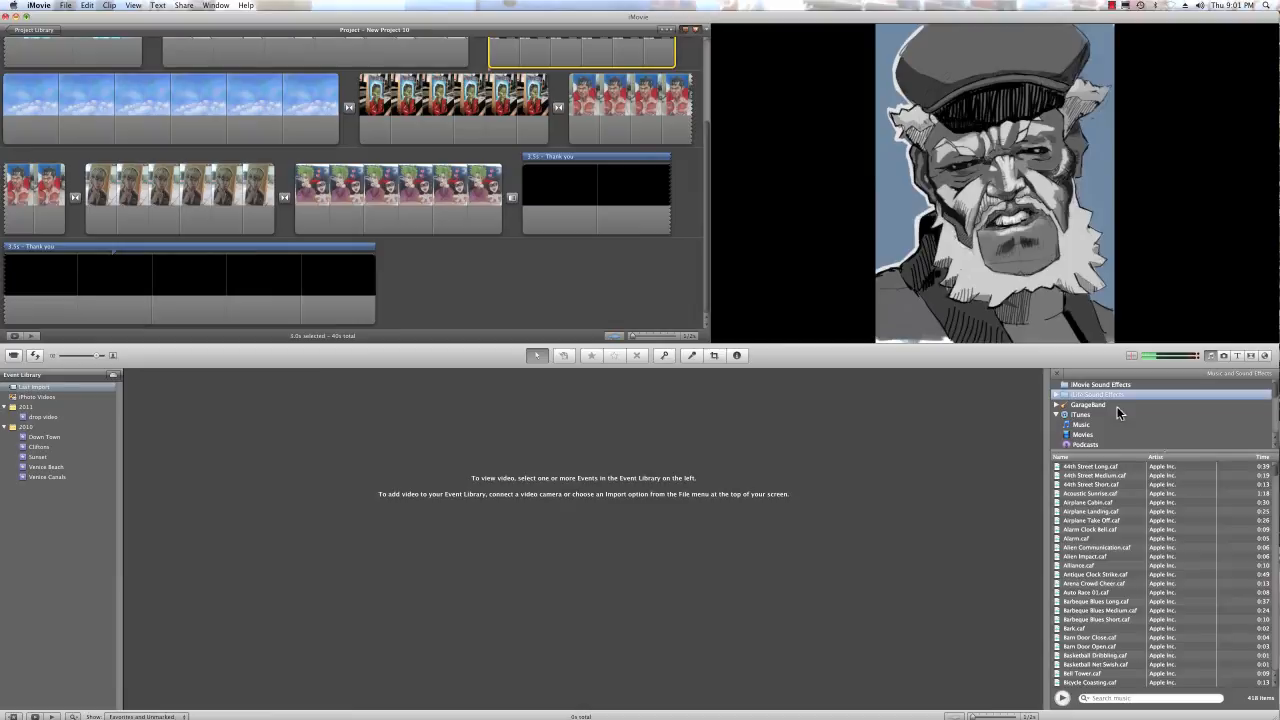
pyautogui.click(1058, 414)
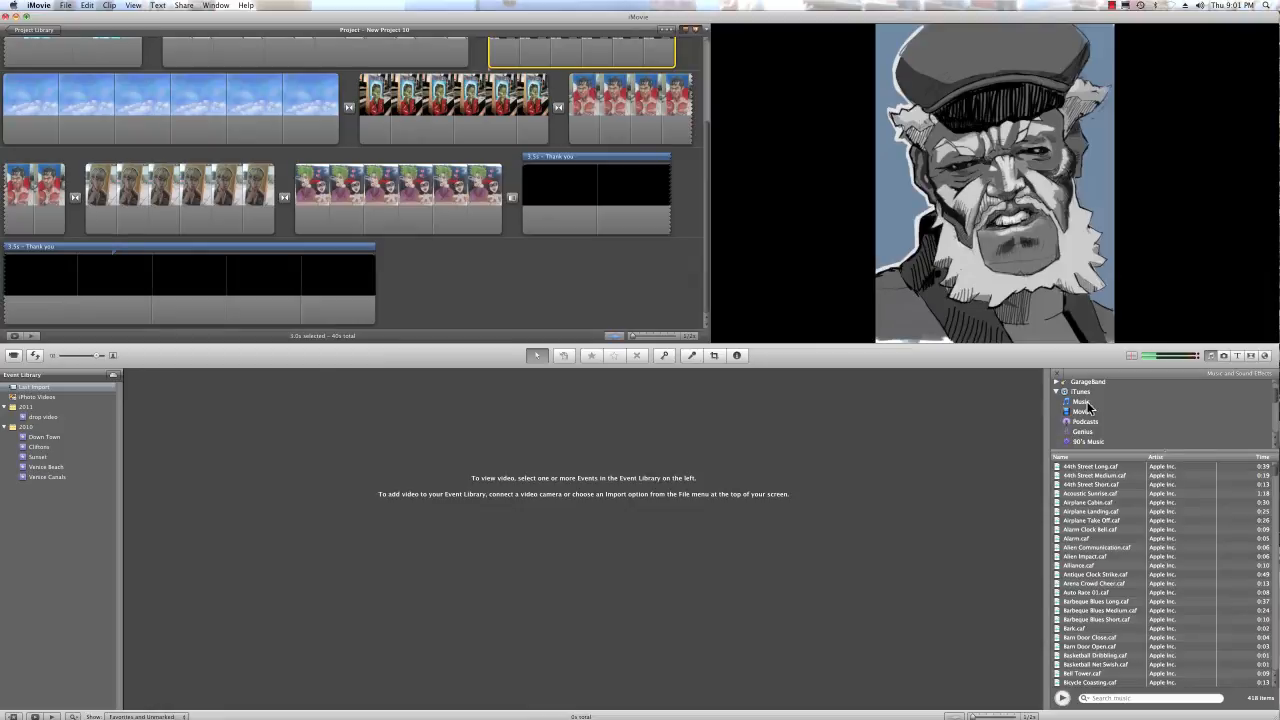
pyautogui.click(1080, 400)
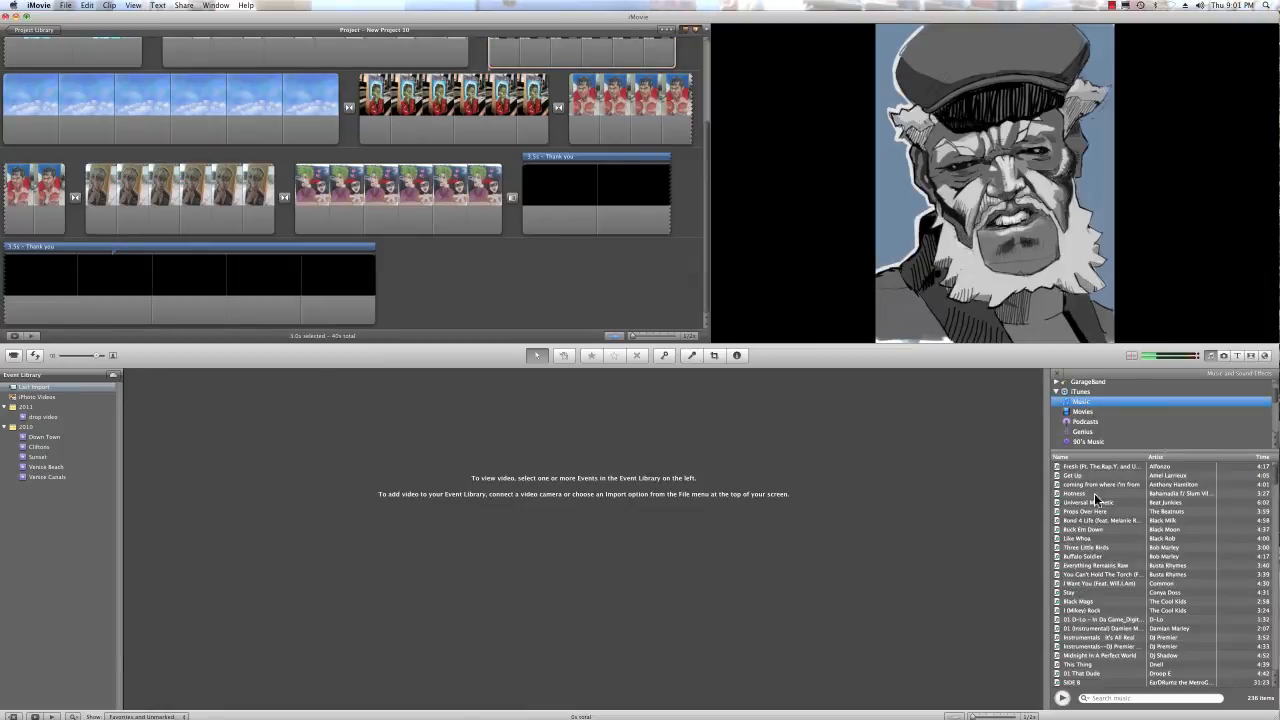
pyautogui.moveTo(1108, 482)
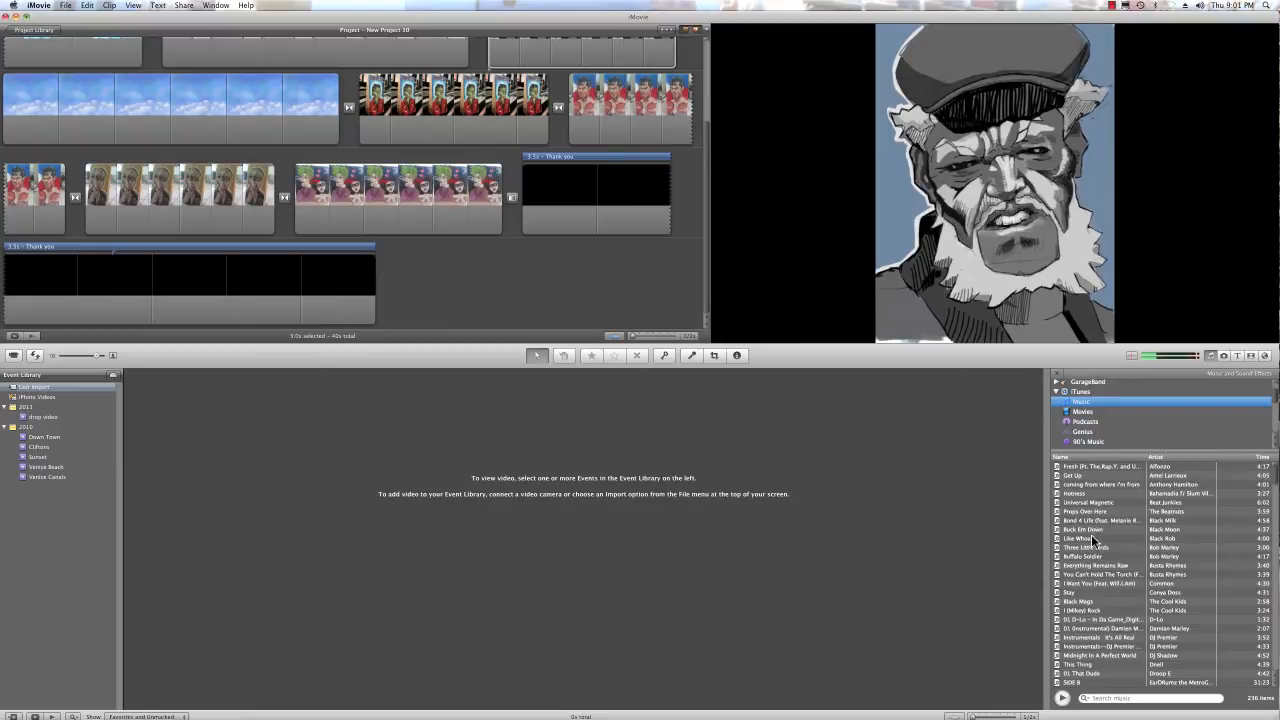
pyautogui.scroll(-3)
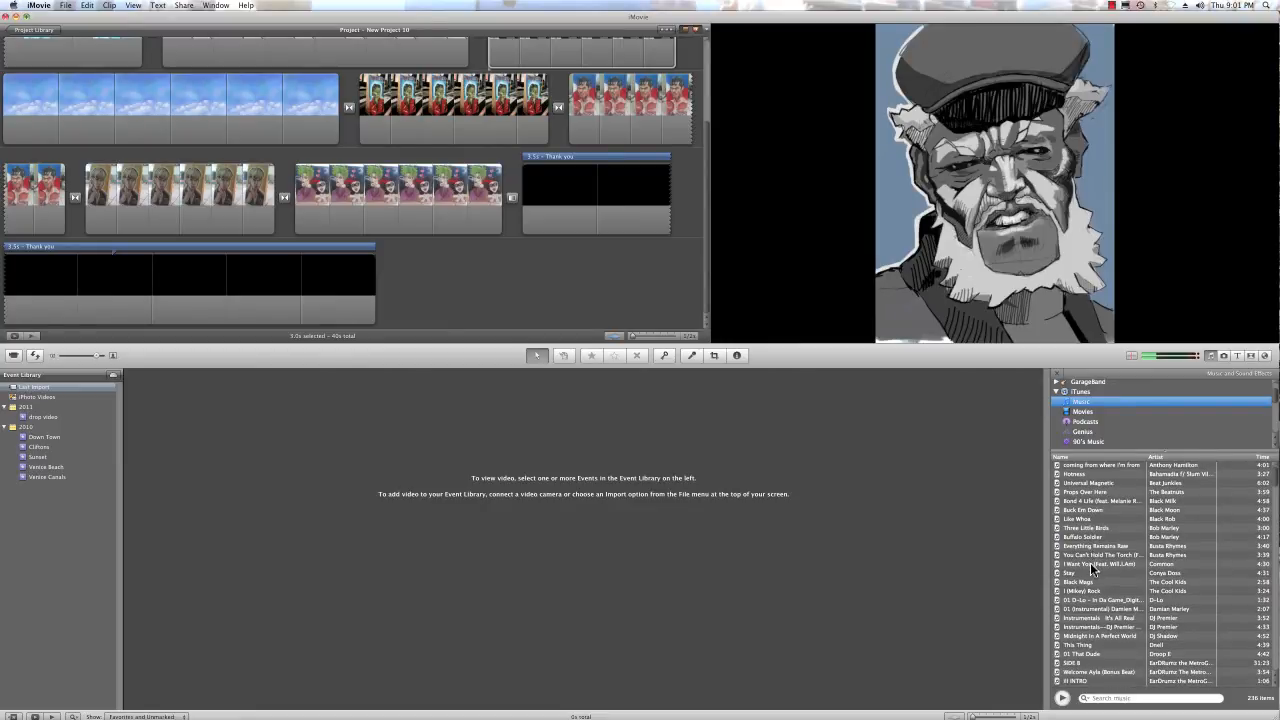
pyautogui.scroll(-3)
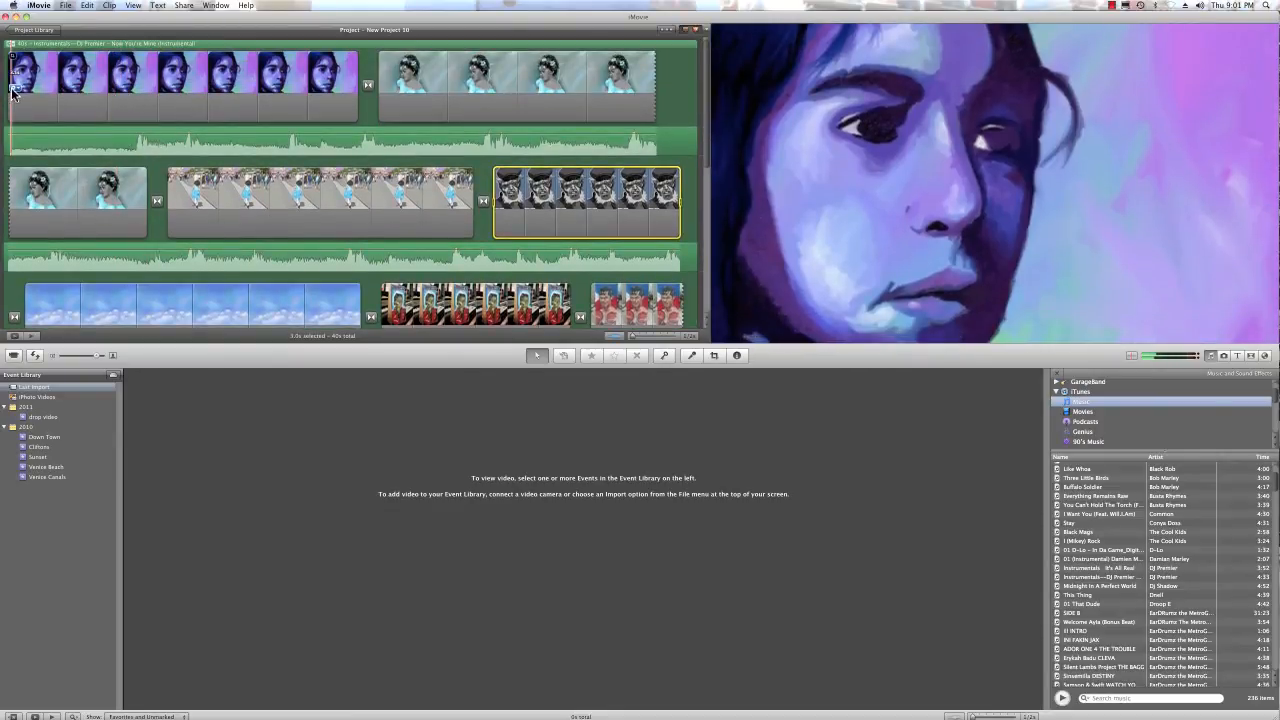
pyautogui.click(162, 96)
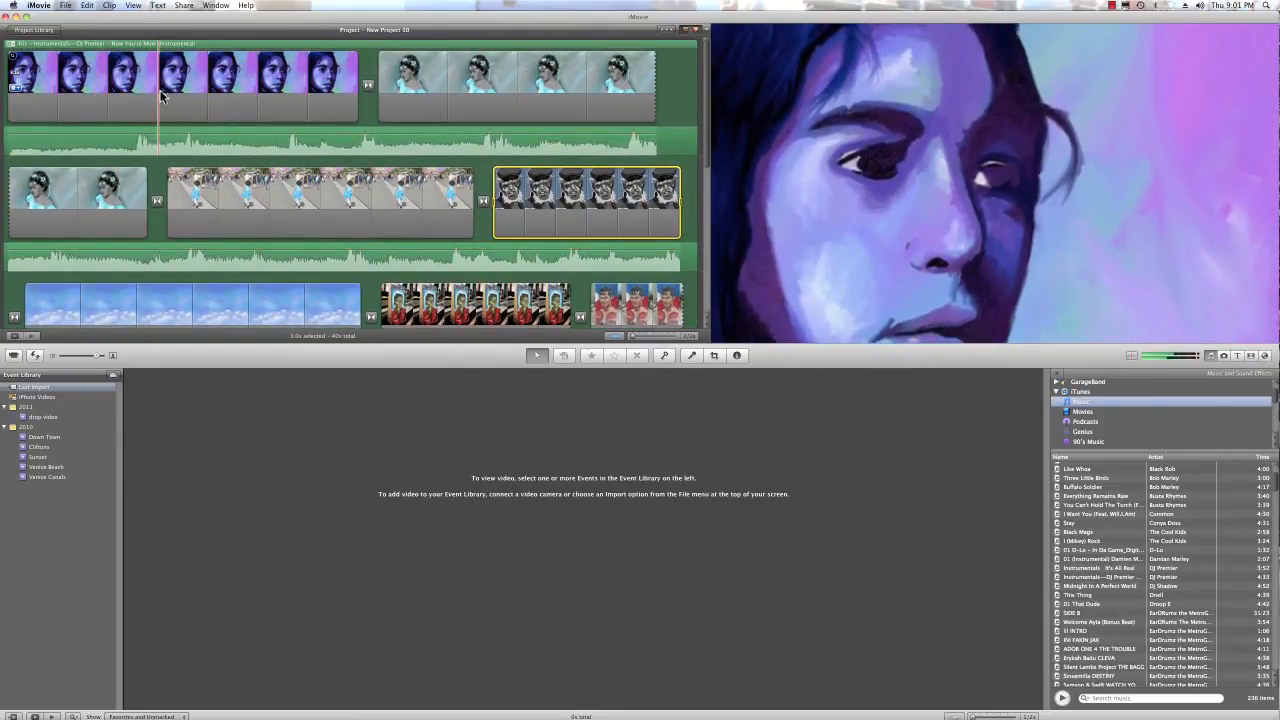